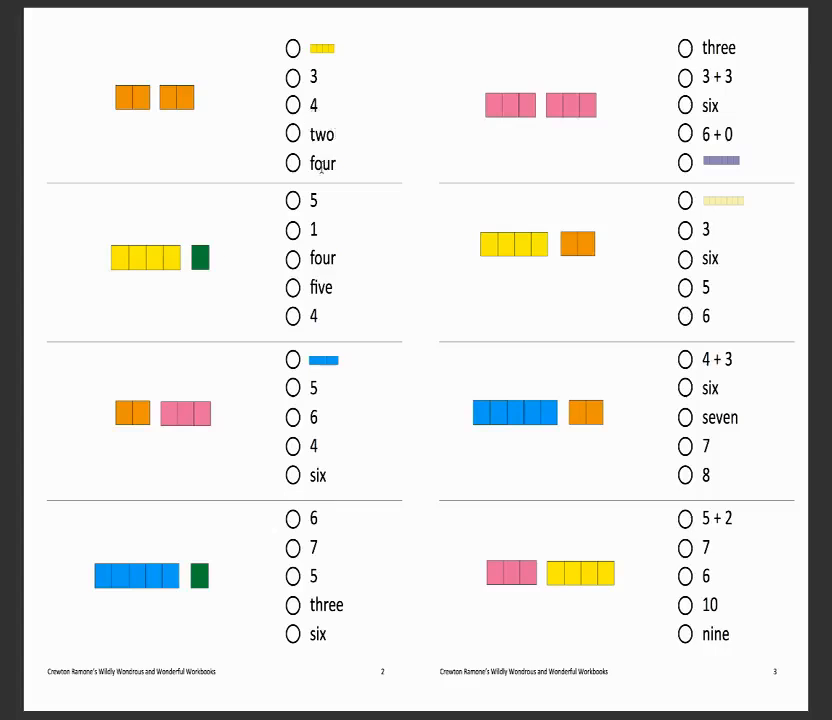
pyautogui.moveTo(233, 280)
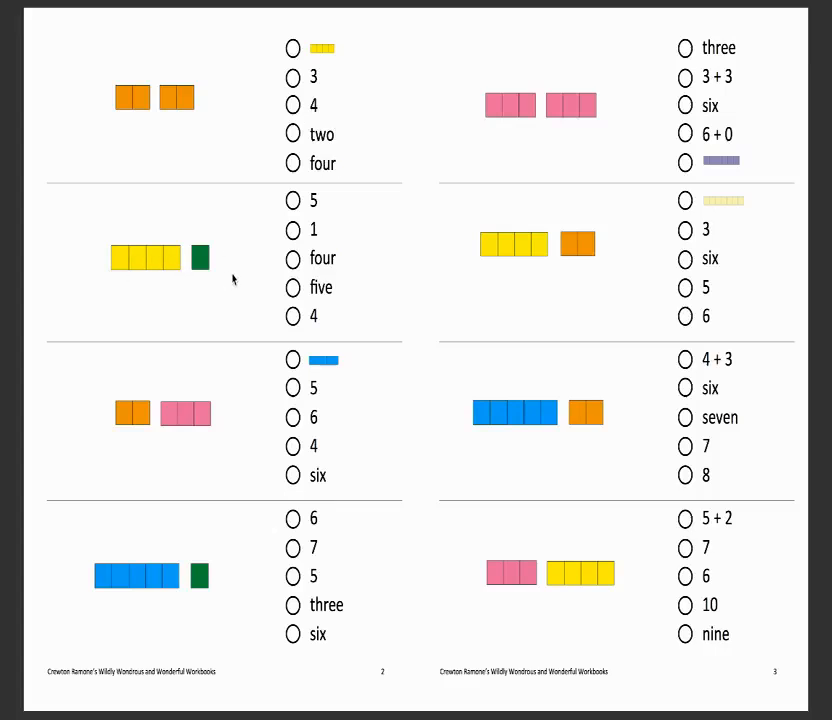
pyautogui.moveTo(268, 294)
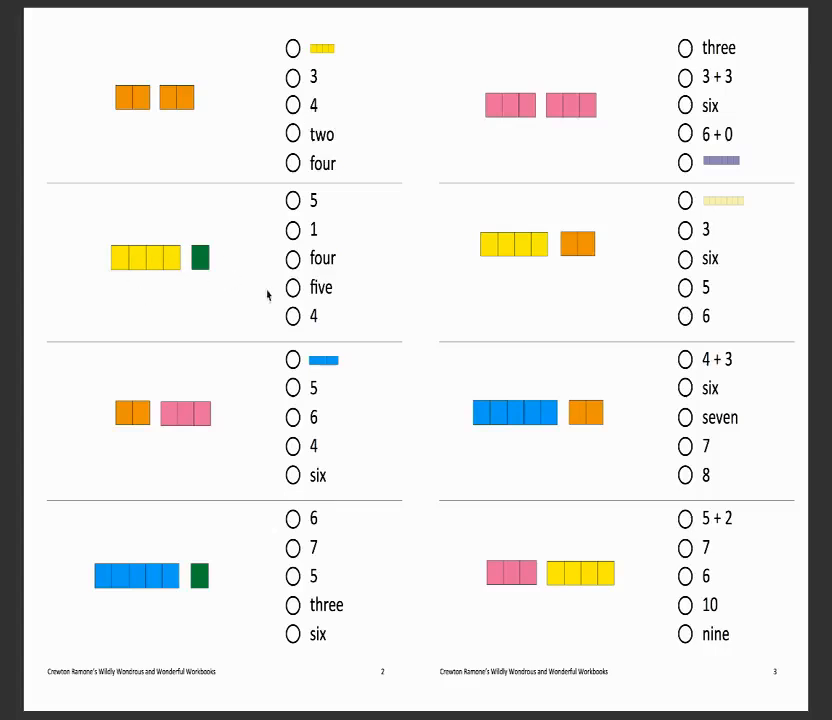
pyautogui.moveTo(157, 288)
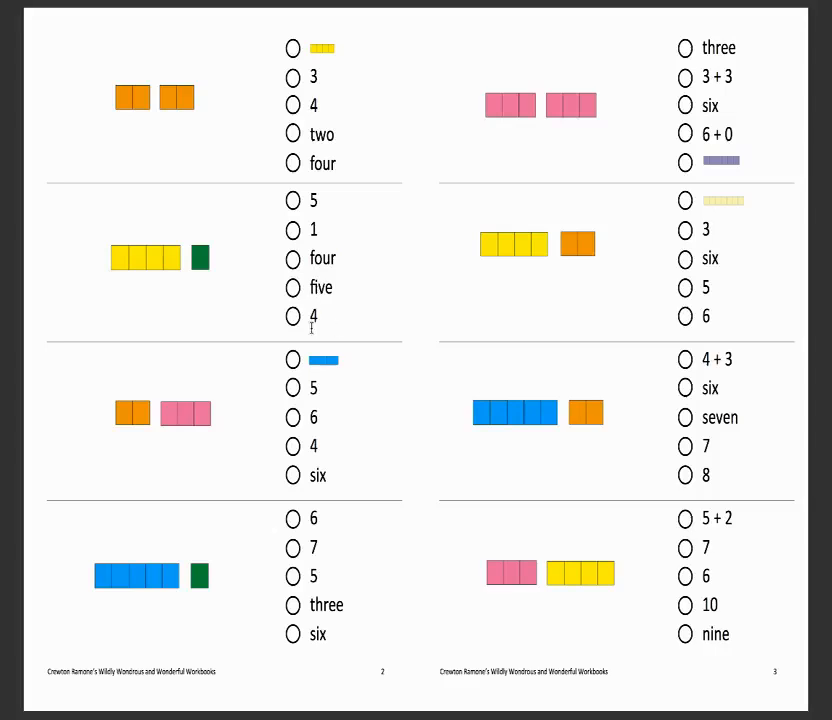
pyautogui.moveTo(167, 438)
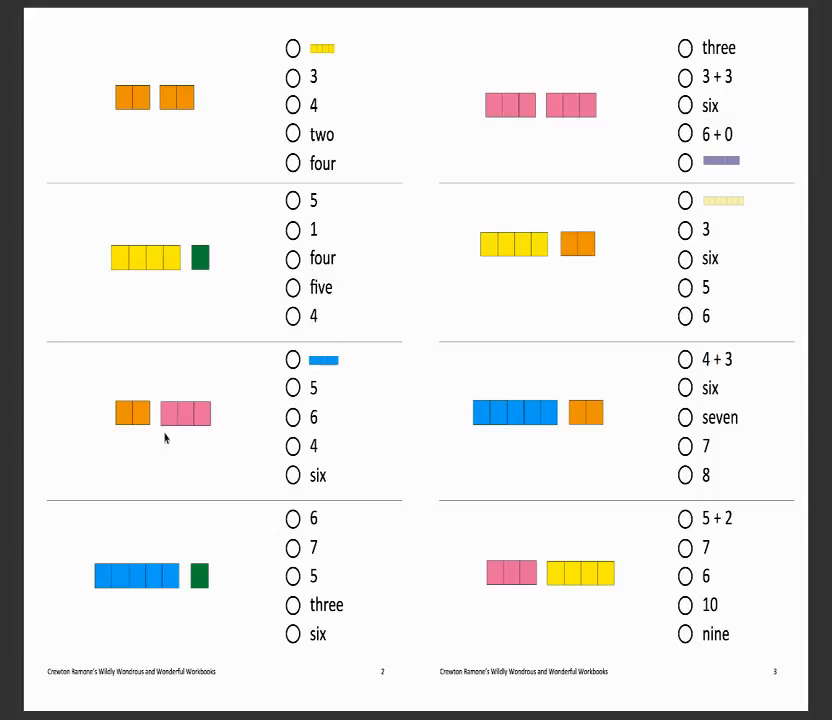
pyautogui.moveTo(340, 391)
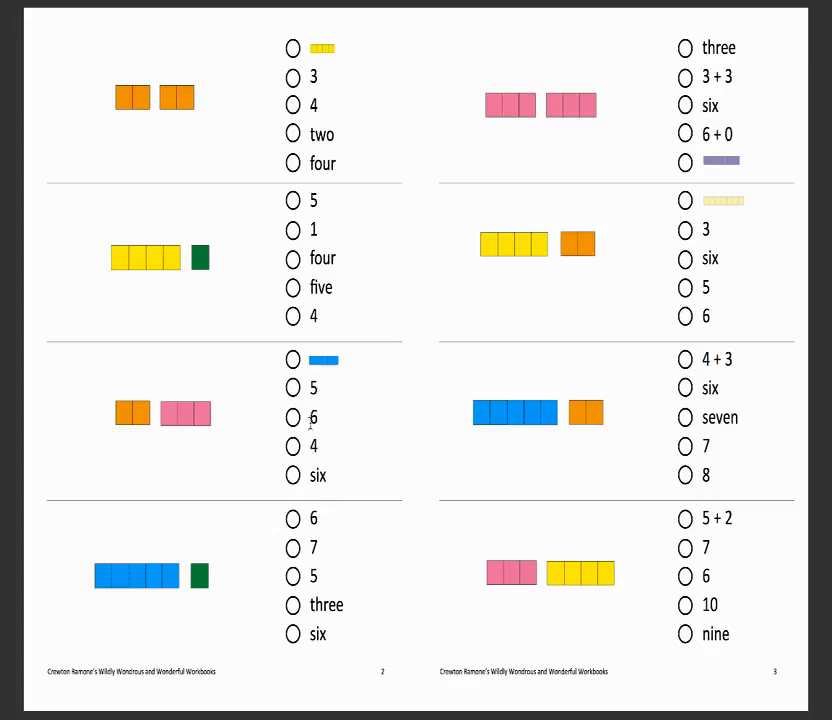
pyautogui.moveTo(138, 596)
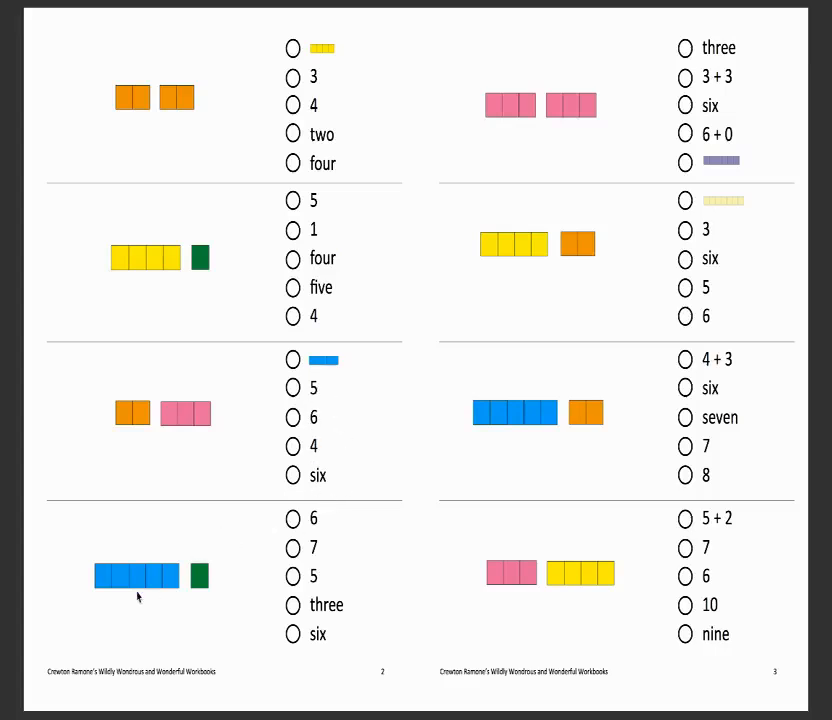
pyautogui.moveTo(314, 520)
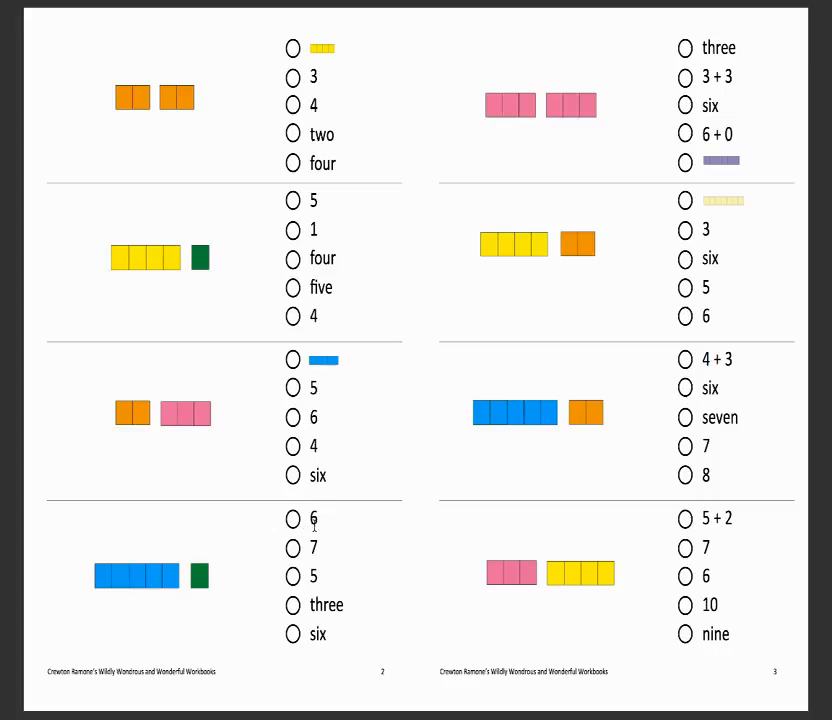
pyautogui.moveTo(493, 336)
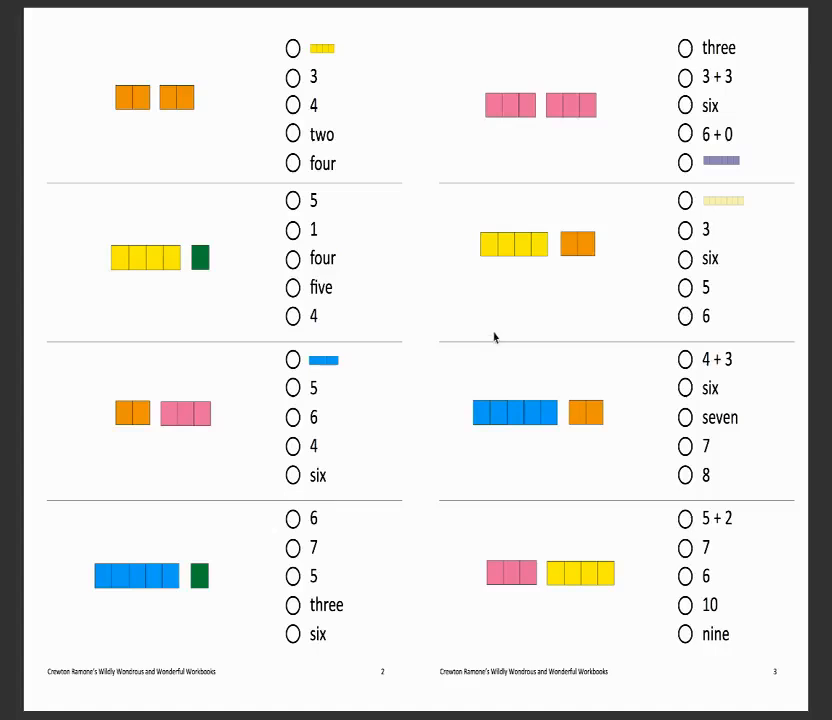
pyautogui.scroll(-3)
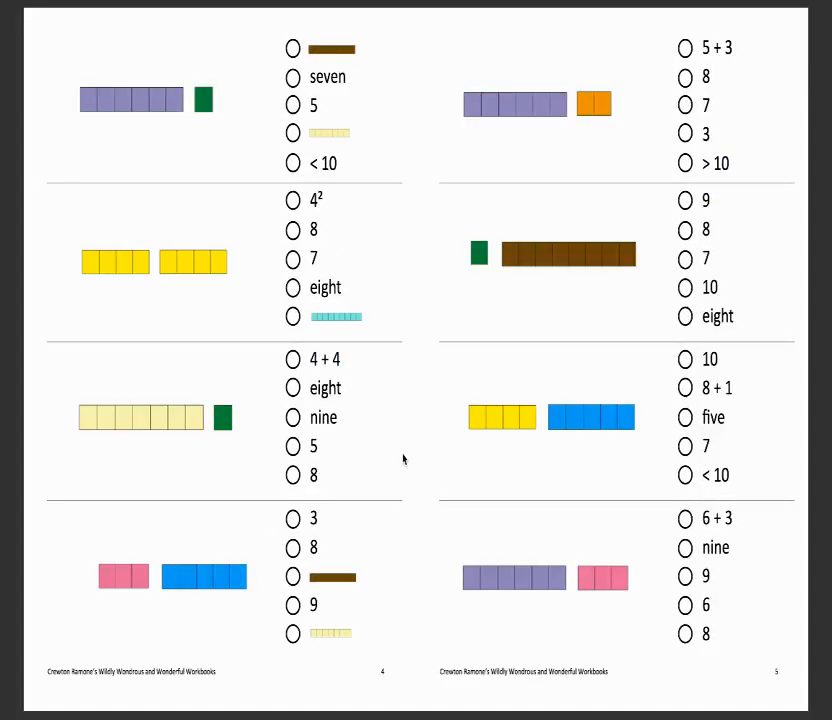
pyautogui.moveTo(169, 280)
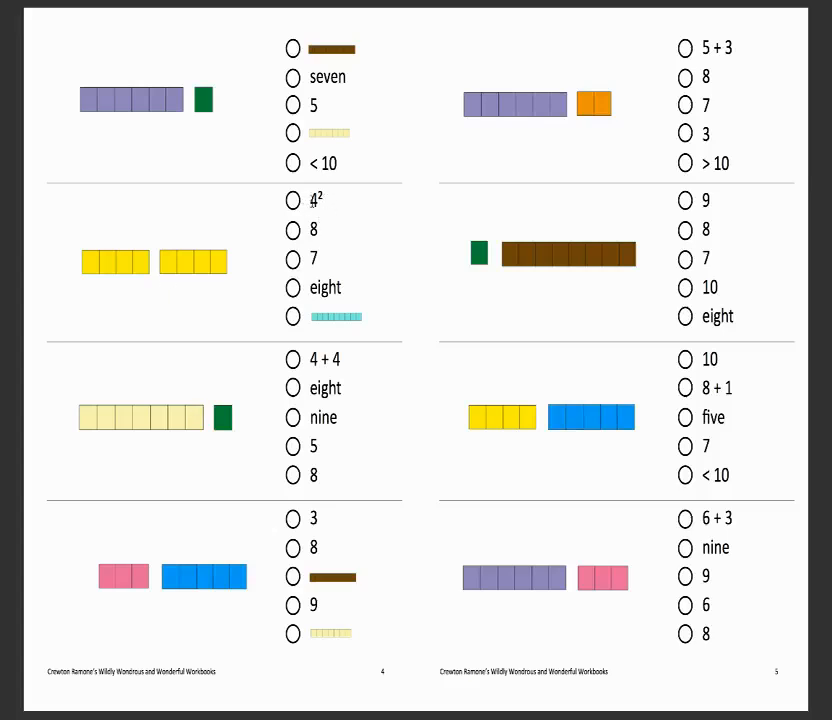
pyautogui.moveTo(119, 275)
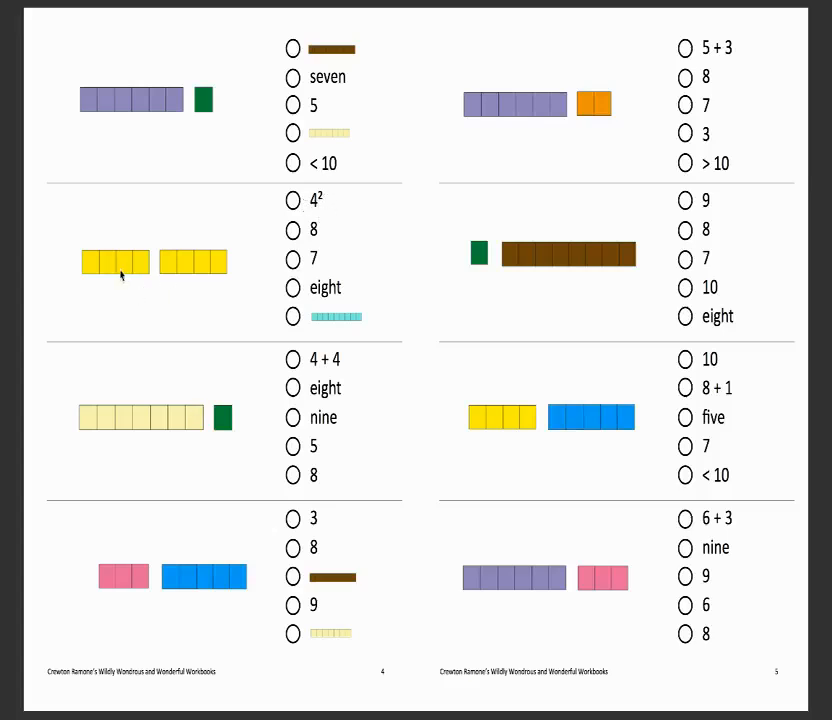
pyautogui.moveTo(270, 286)
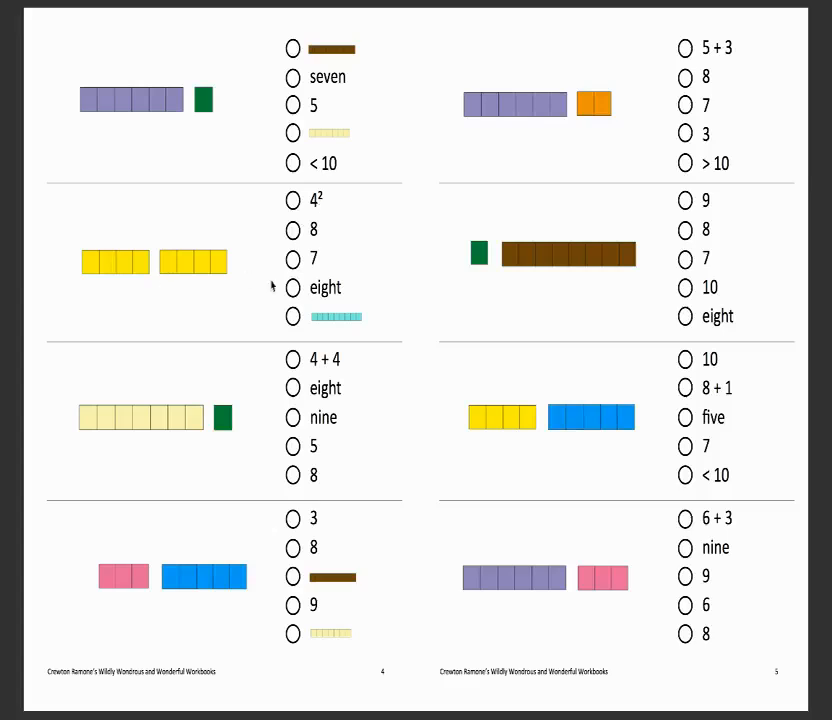
pyautogui.moveTo(215, 265)
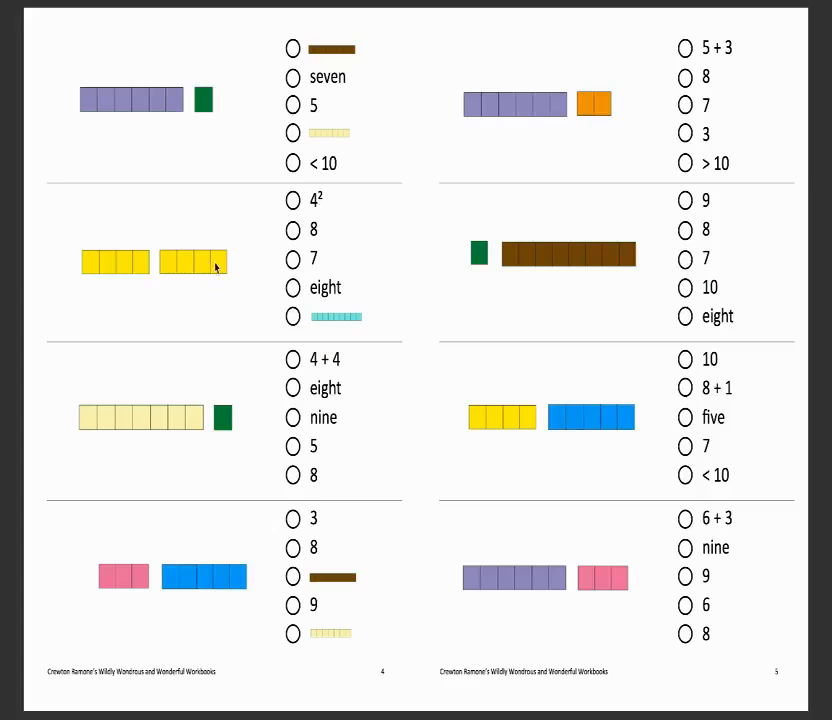
pyautogui.moveTo(124, 270)
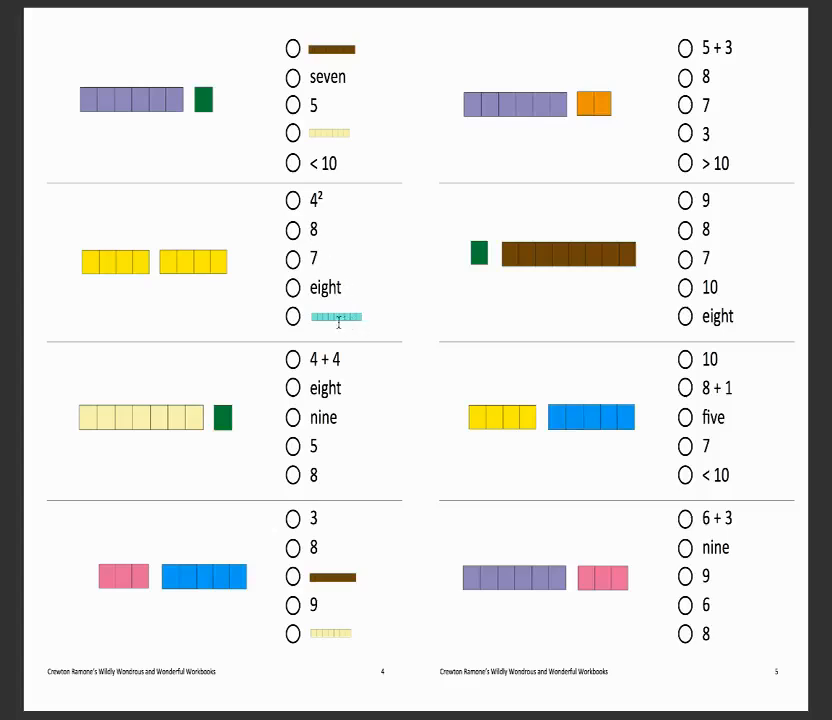
pyautogui.moveTo(344, 312)
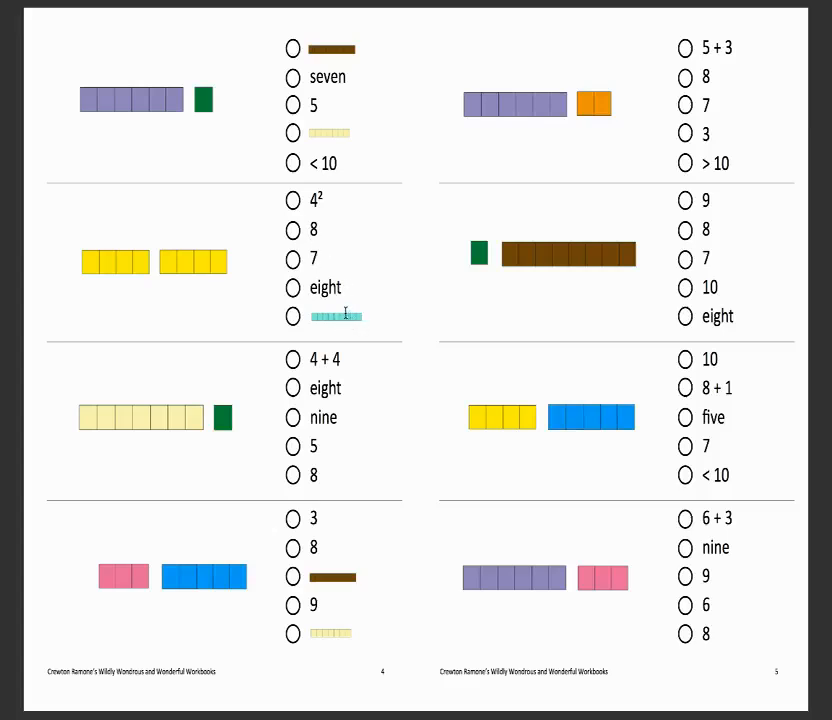
pyautogui.moveTo(265, 355)
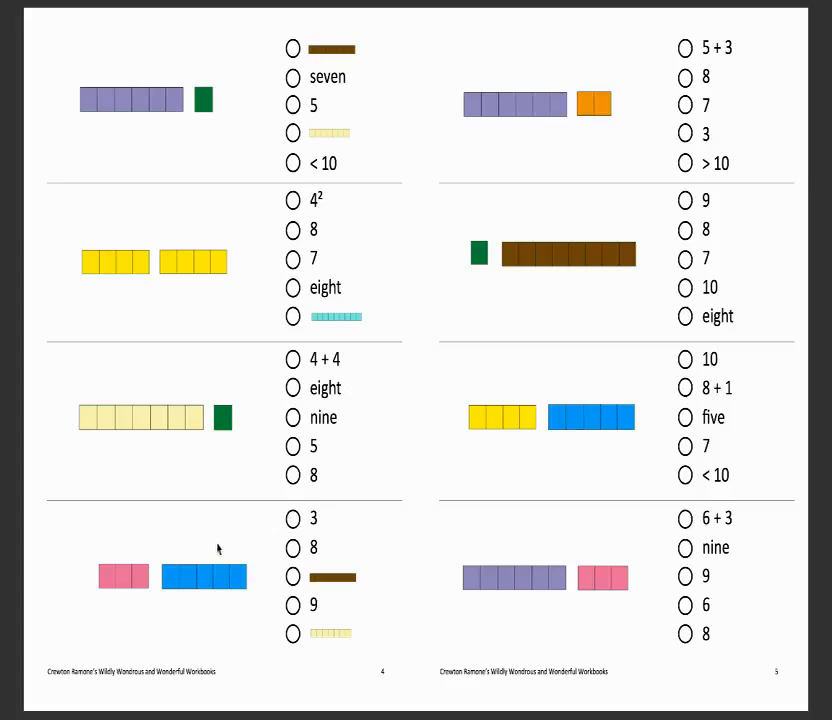
pyautogui.moveTo(118, 592)
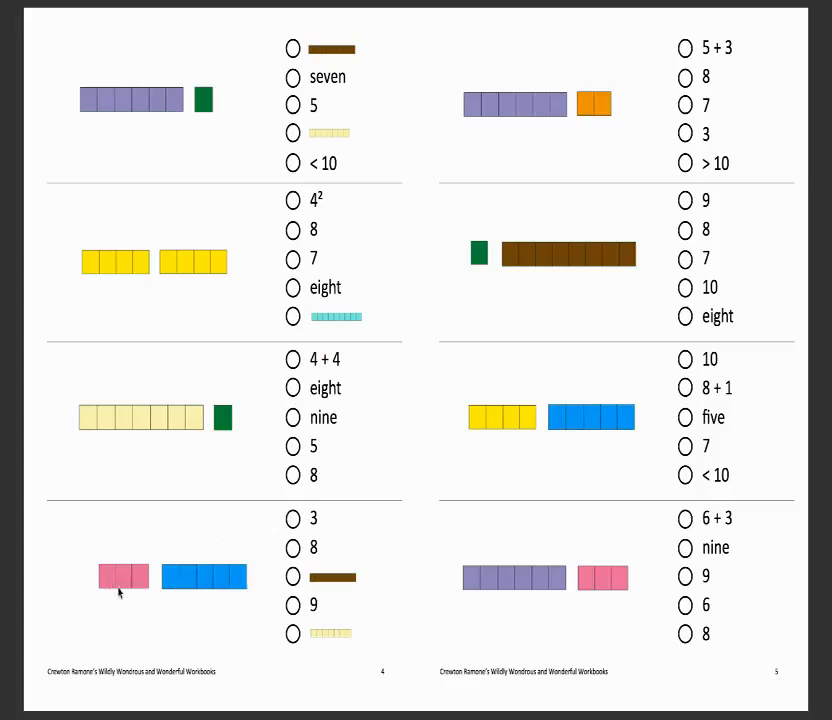
pyautogui.moveTo(490, 531)
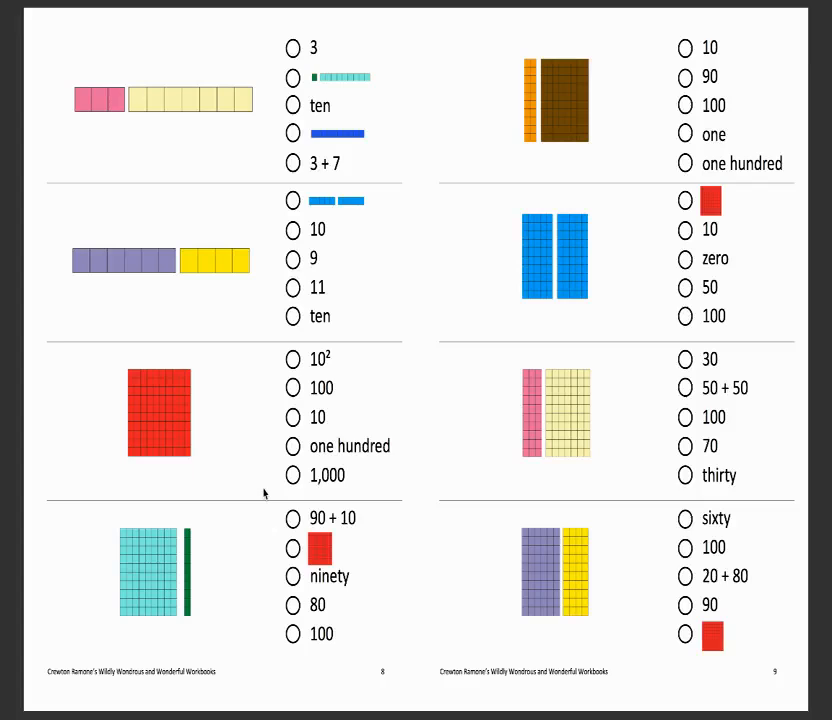
pyautogui.moveTo(227, 174)
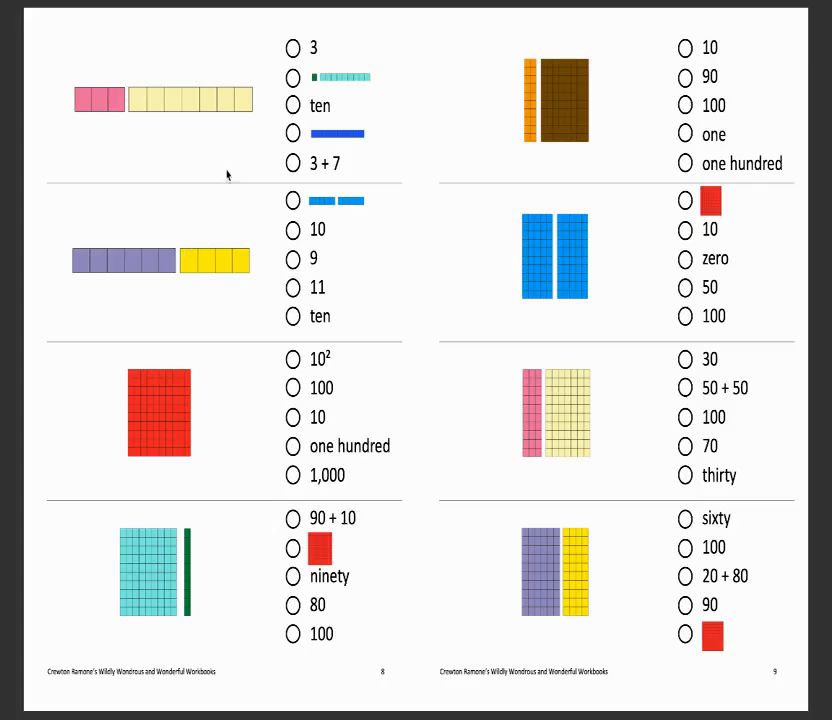
pyautogui.moveTo(311, 336)
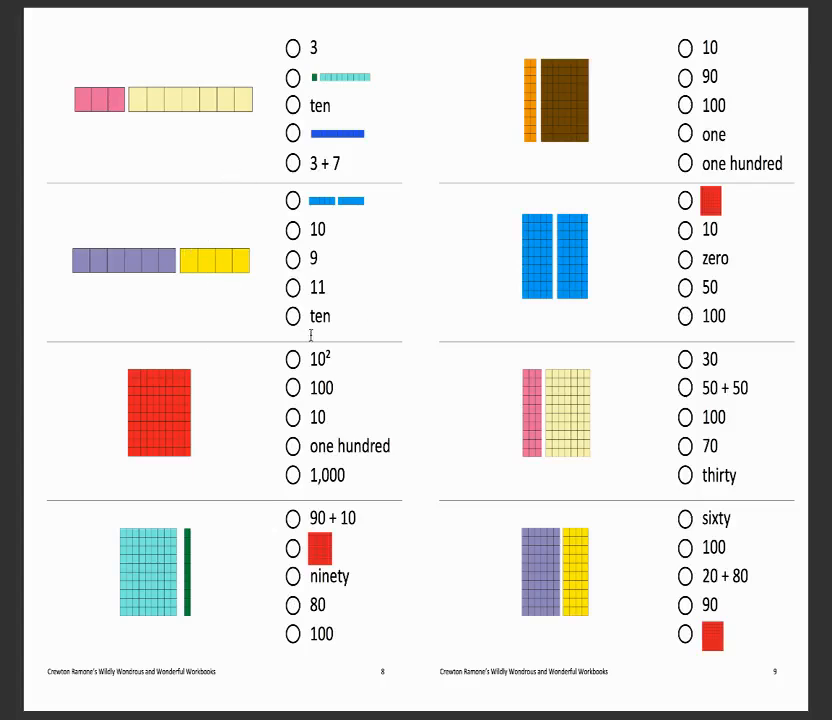
pyautogui.moveTo(444, 354)
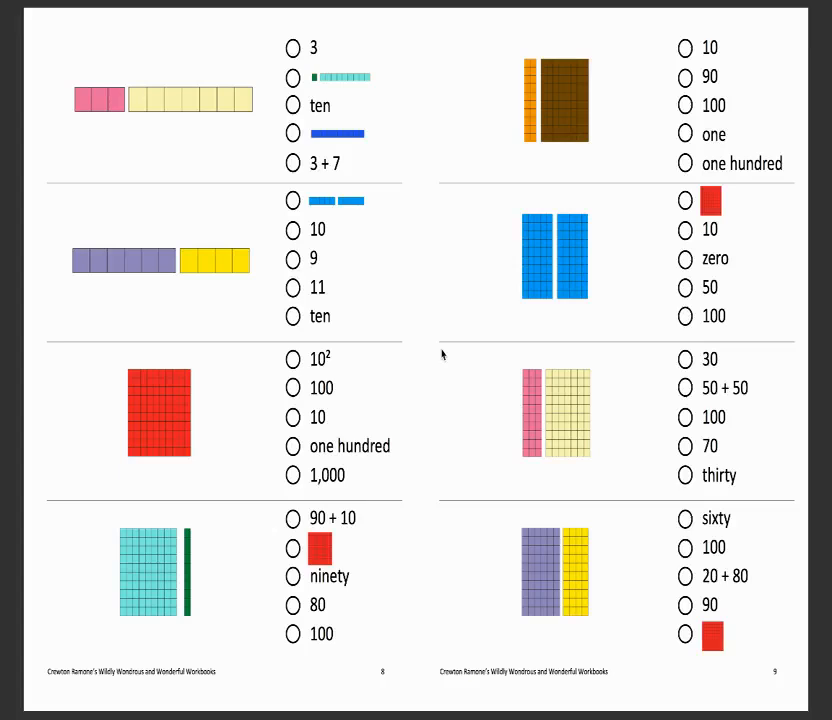
pyautogui.moveTo(200, 424)
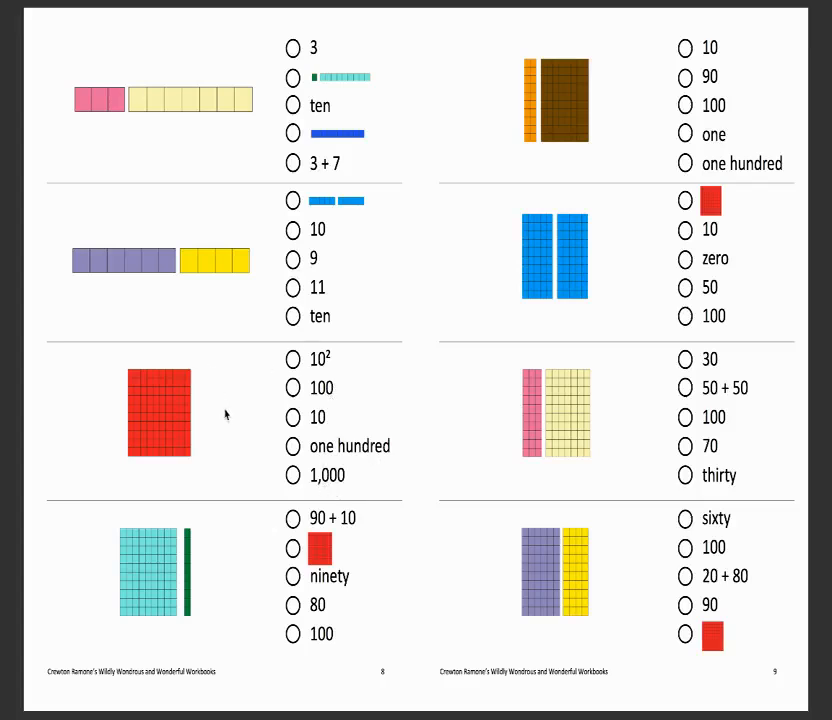
pyautogui.moveTo(240, 368)
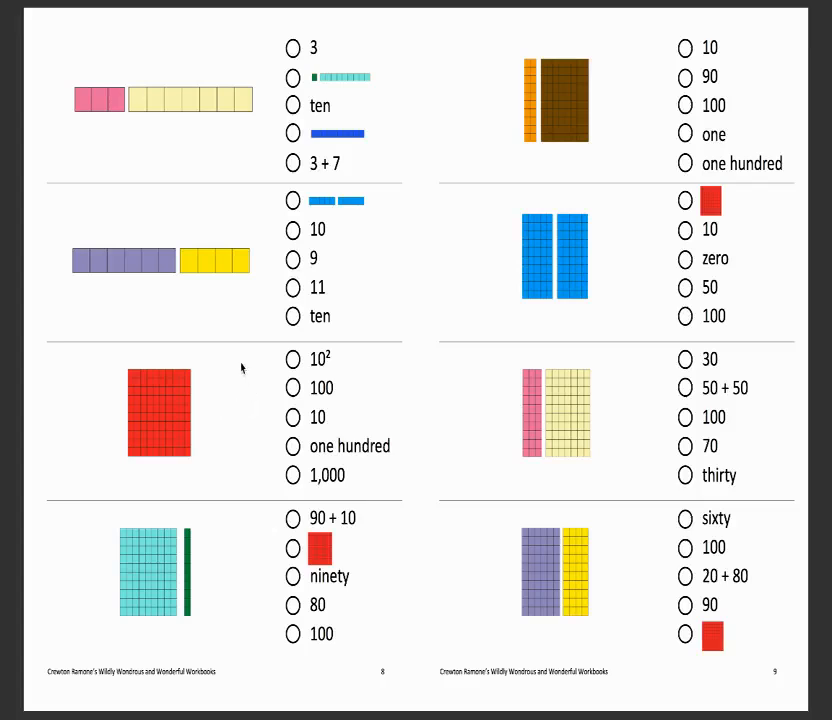
pyautogui.moveTo(293, 398)
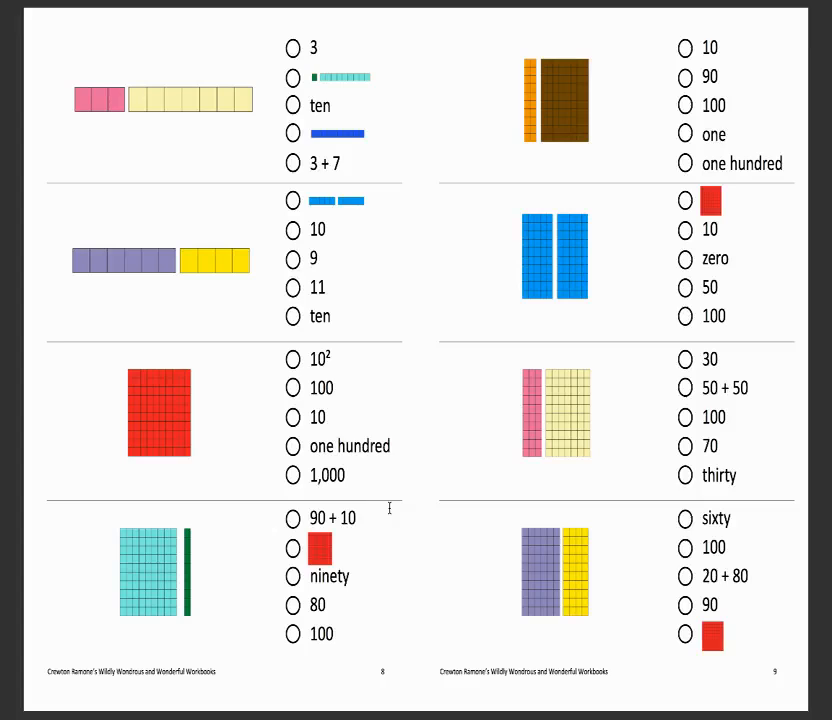
pyautogui.scroll(-3)
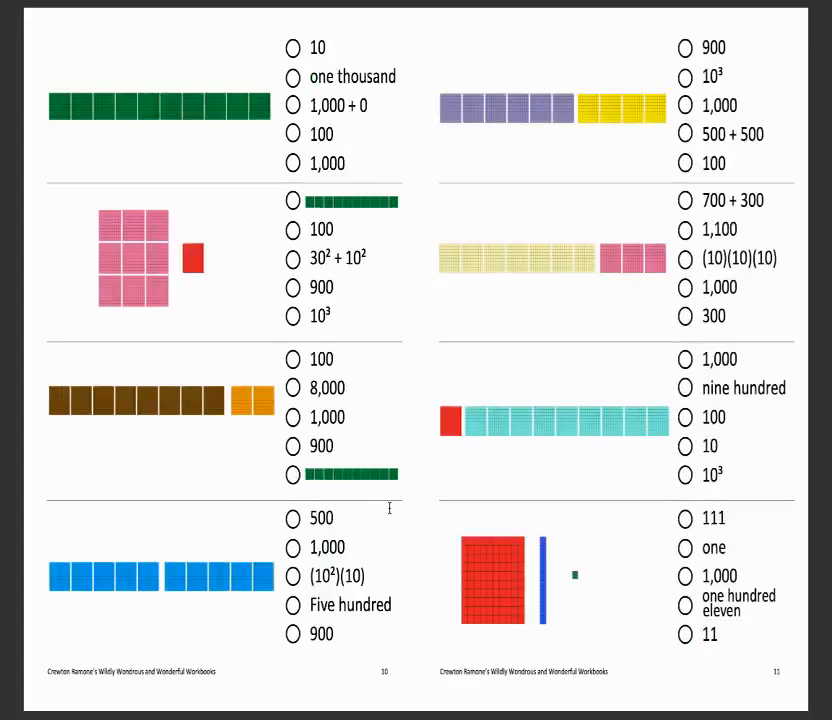
pyautogui.moveTo(203, 140)
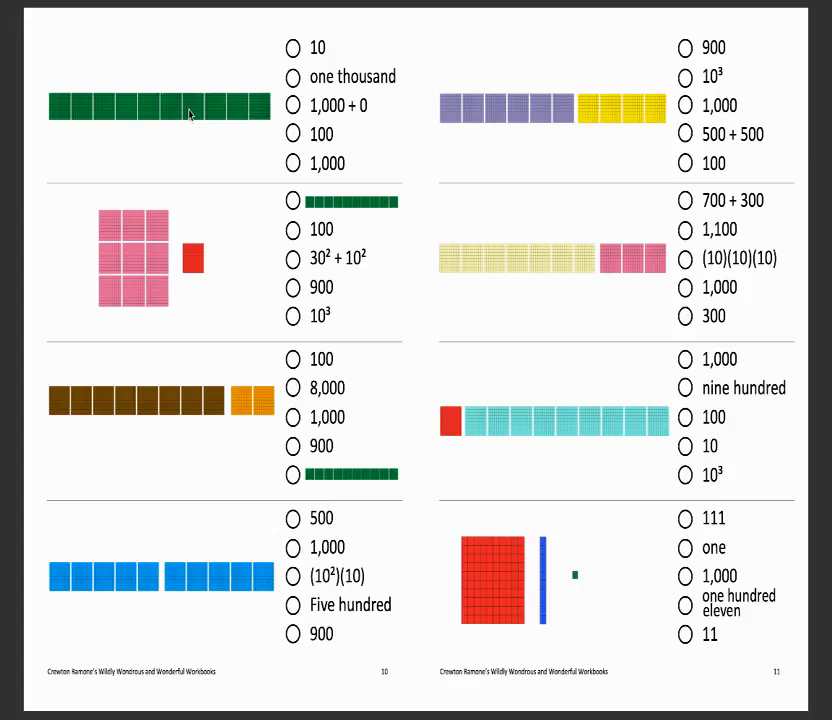
pyautogui.moveTo(343, 133)
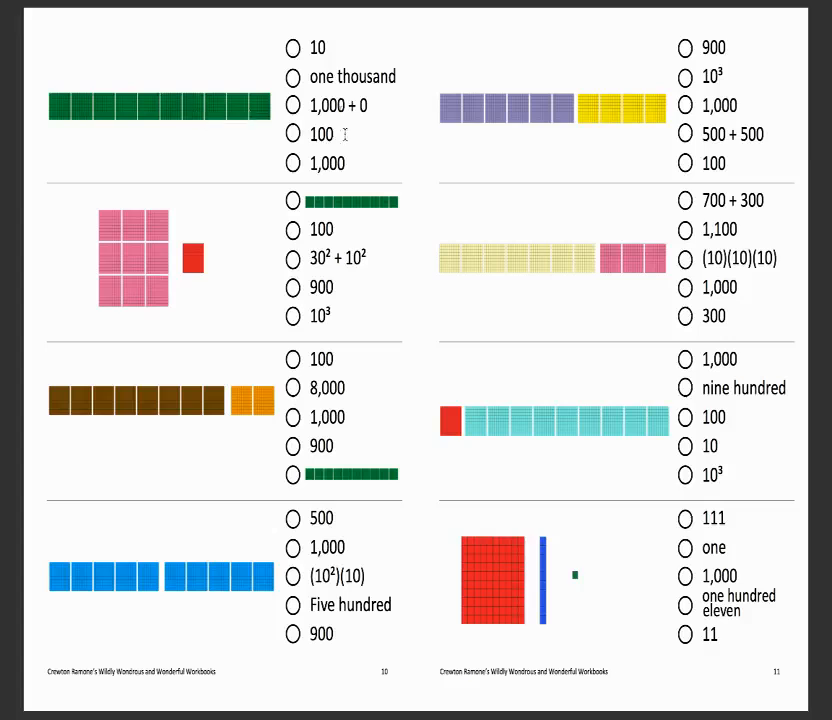
pyautogui.moveTo(348, 175)
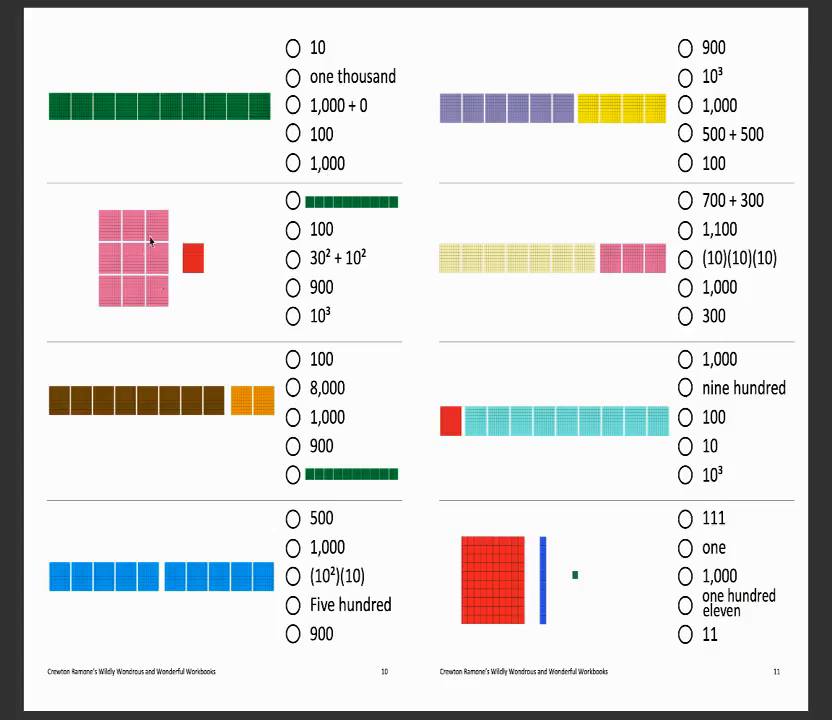
pyautogui.moveTo(132, 287)
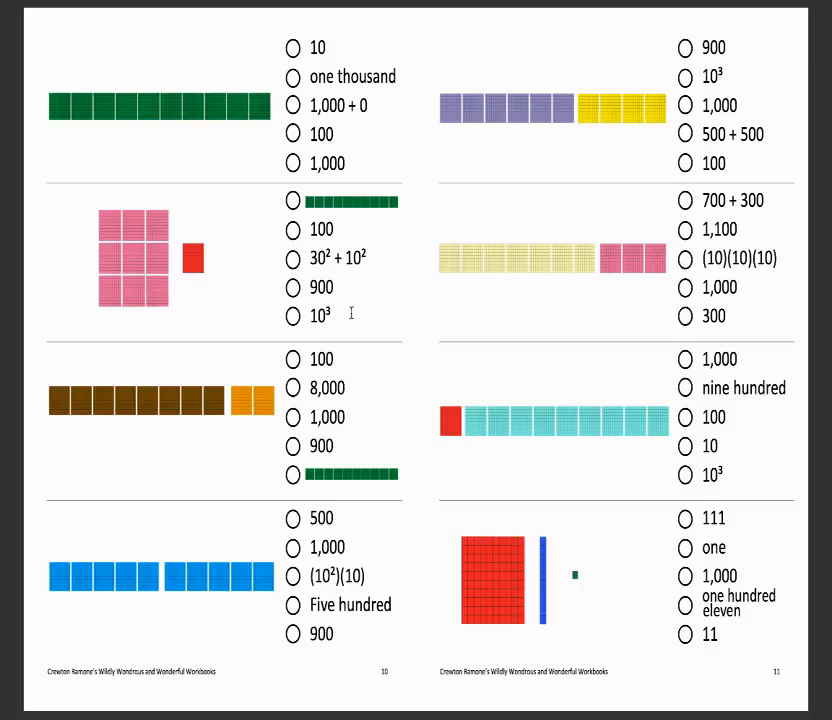
pyautogui.moveTo(367, 270)
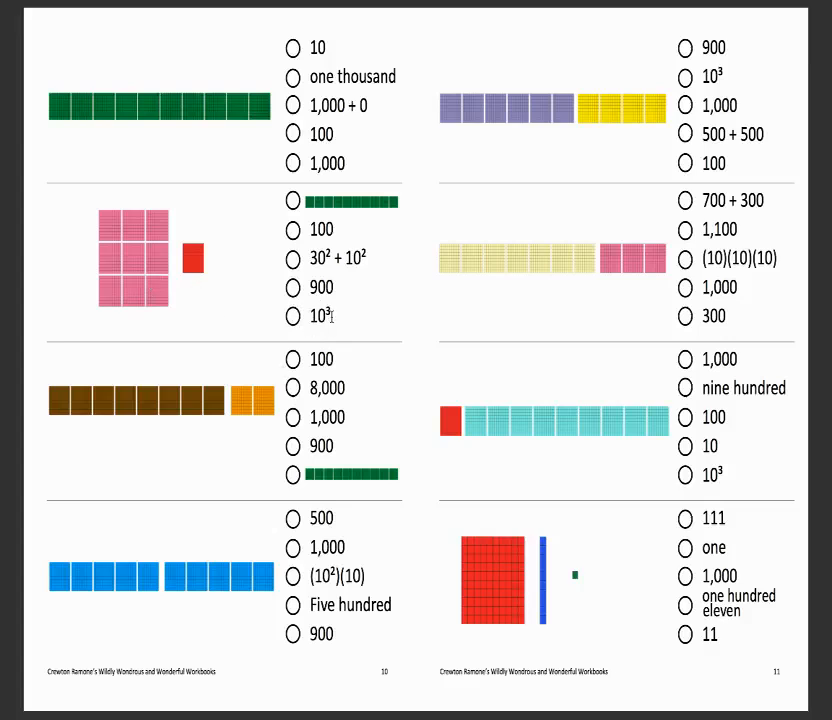
pyautogui.moveTo(222, 420)
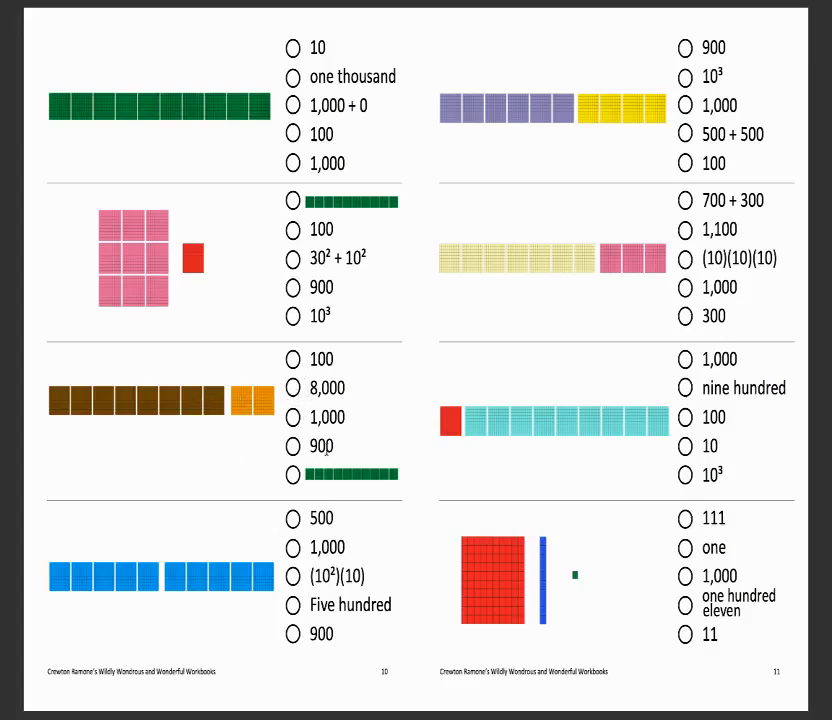
pyautogui.moveTo(417, 523)
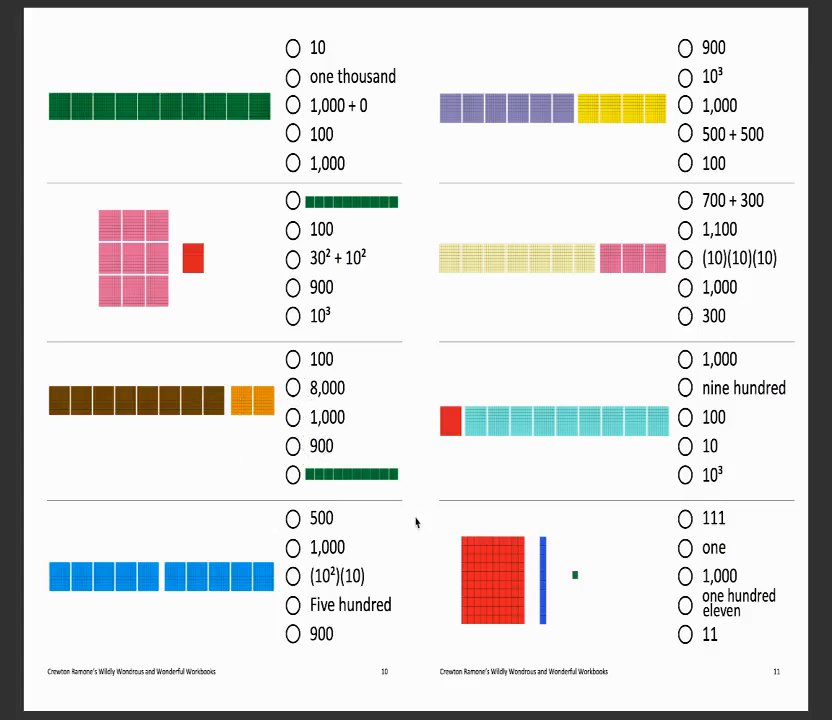
pyautogui.moveTo(617, 553)
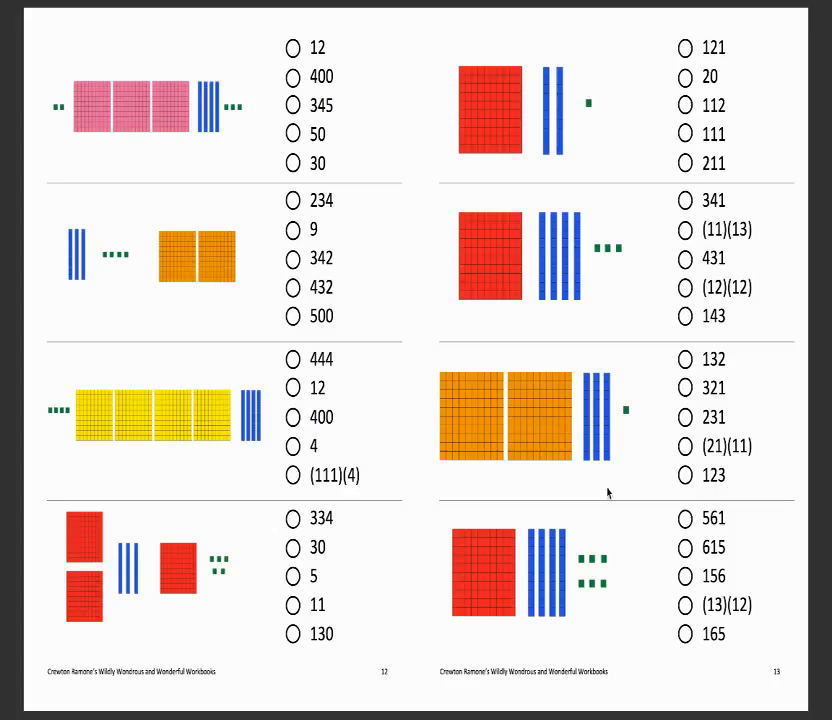
pyautogui.moveTo(540, 298)
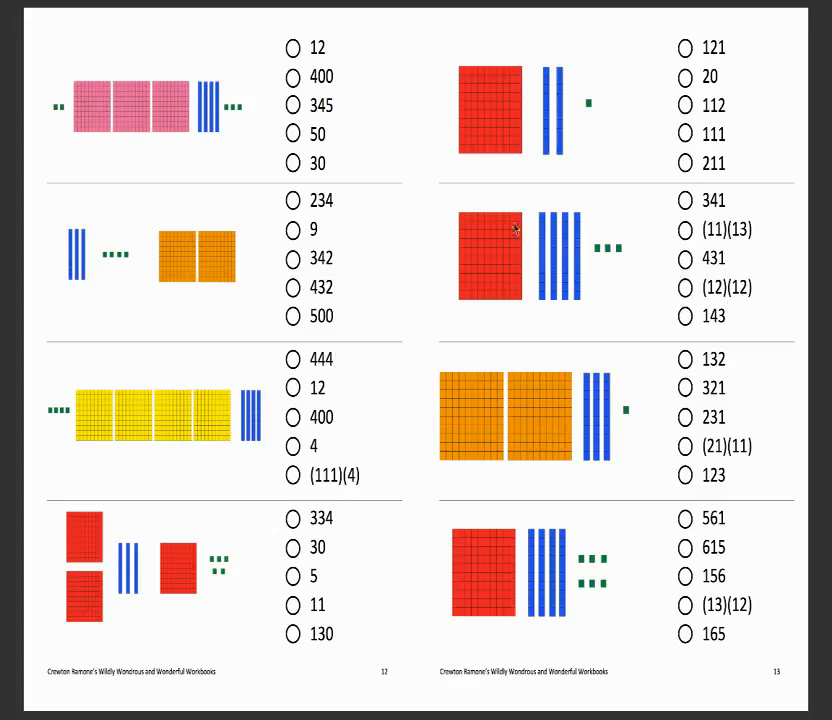
pyautogui.moveTo(492, 211)
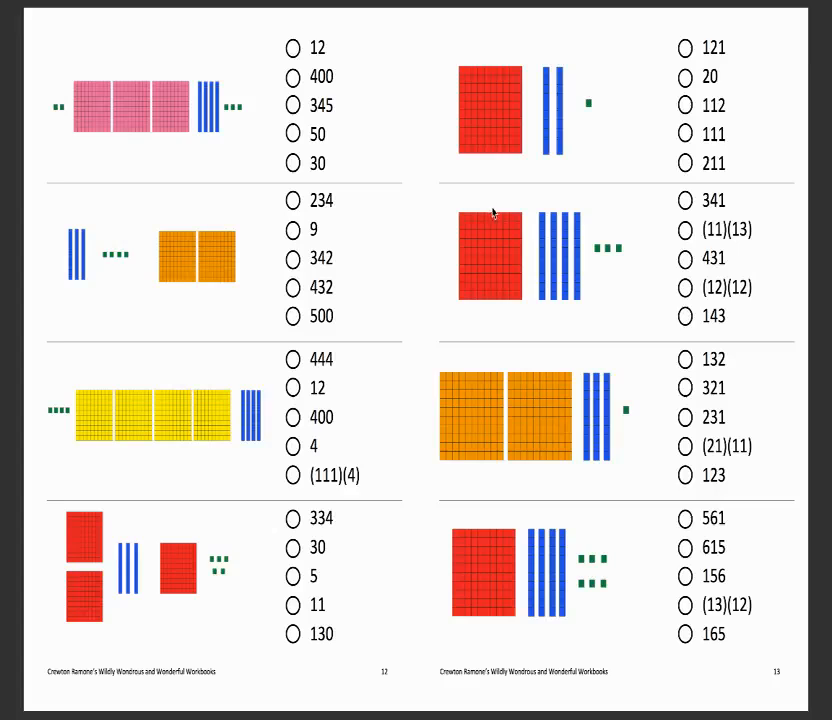
pyautogui.moveTo(505, 217)
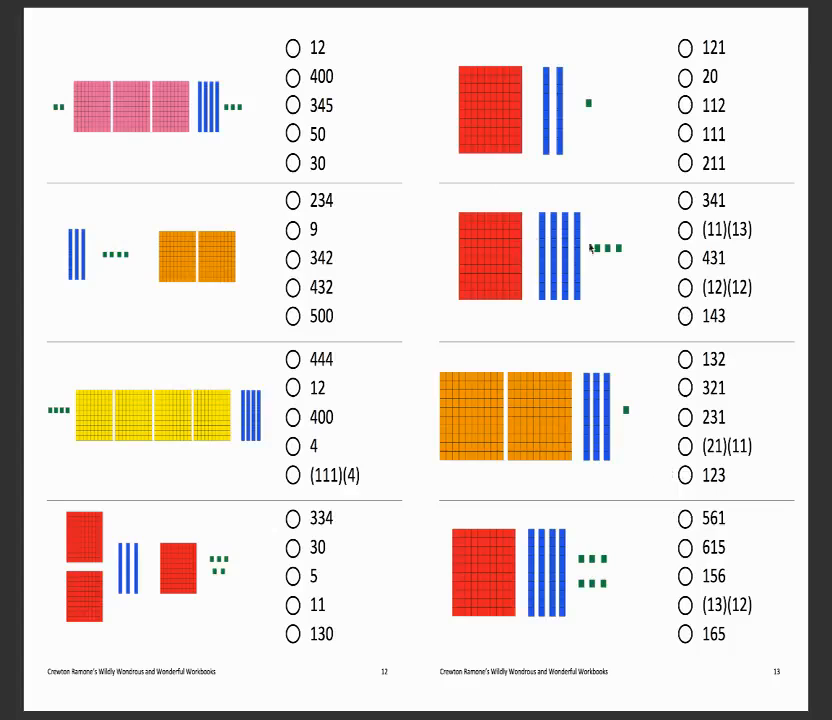
pyautogui.moveTo(472, 336)
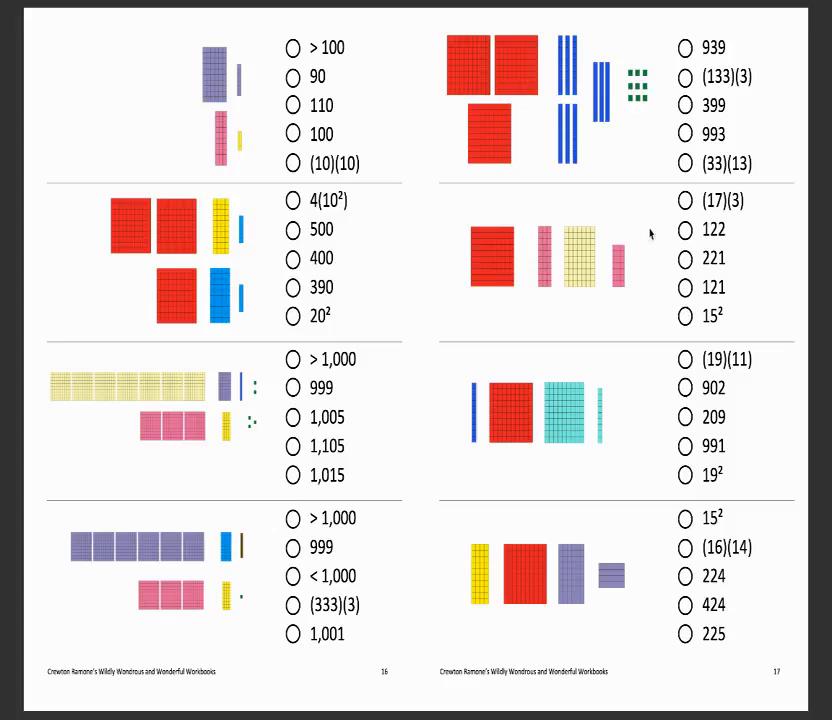
pyautogui.moveTo(636, 166)
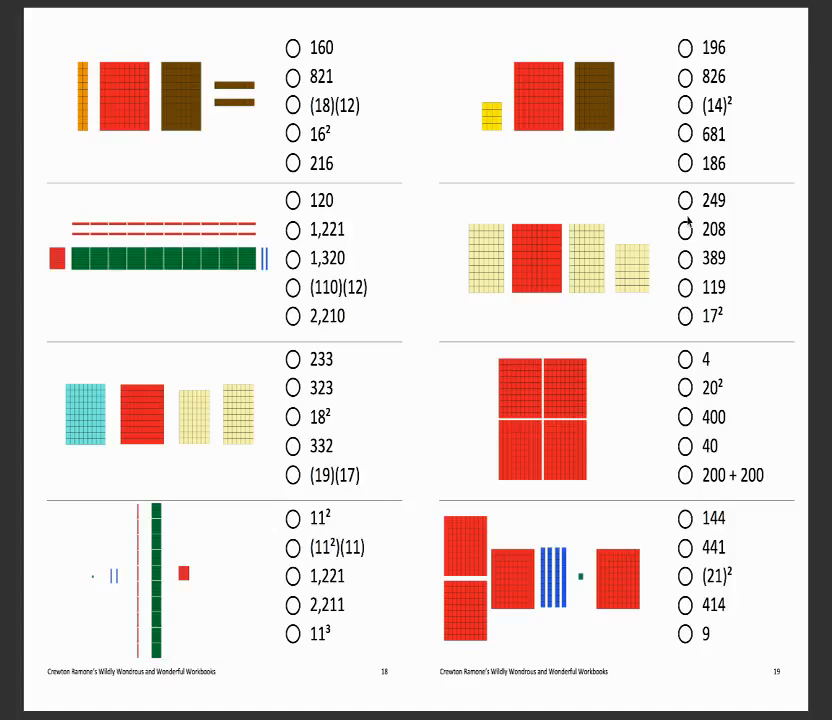
pyautogui.scroll(-3)
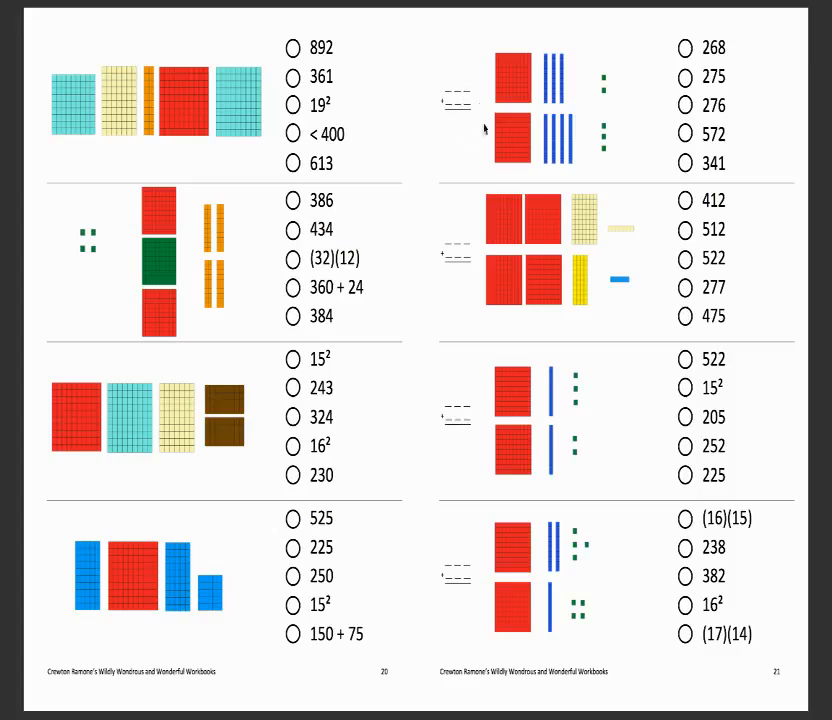
pyautogui.moveTo(435, 117)
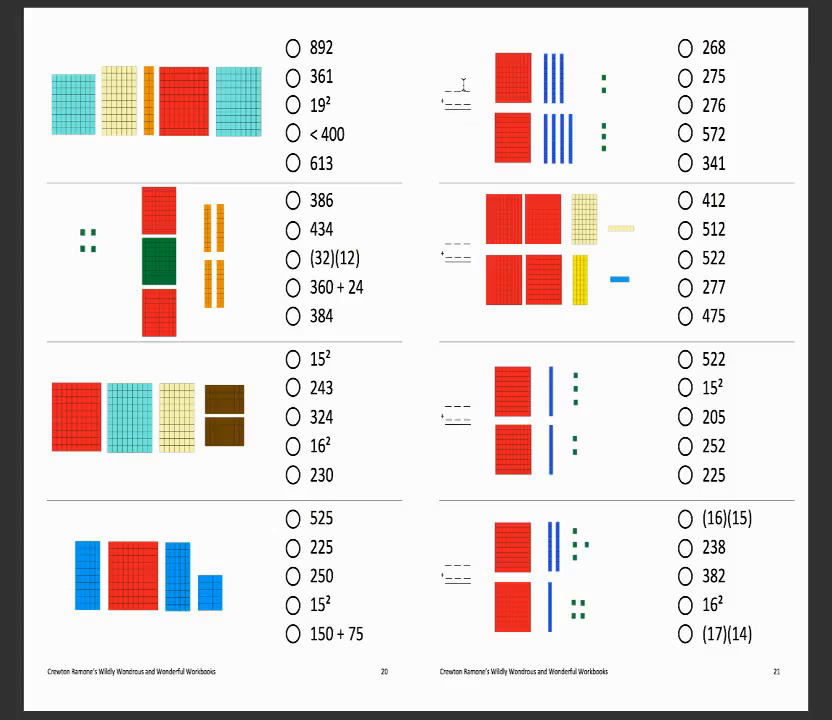
pyautogui.moveTo(485, 90)
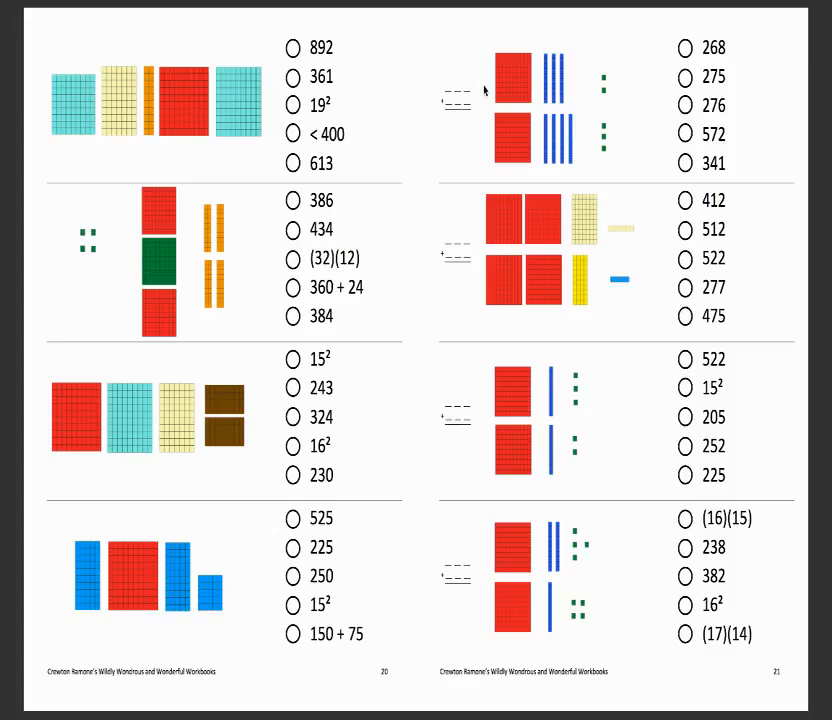
pyautogui.moveTo(452, 117)
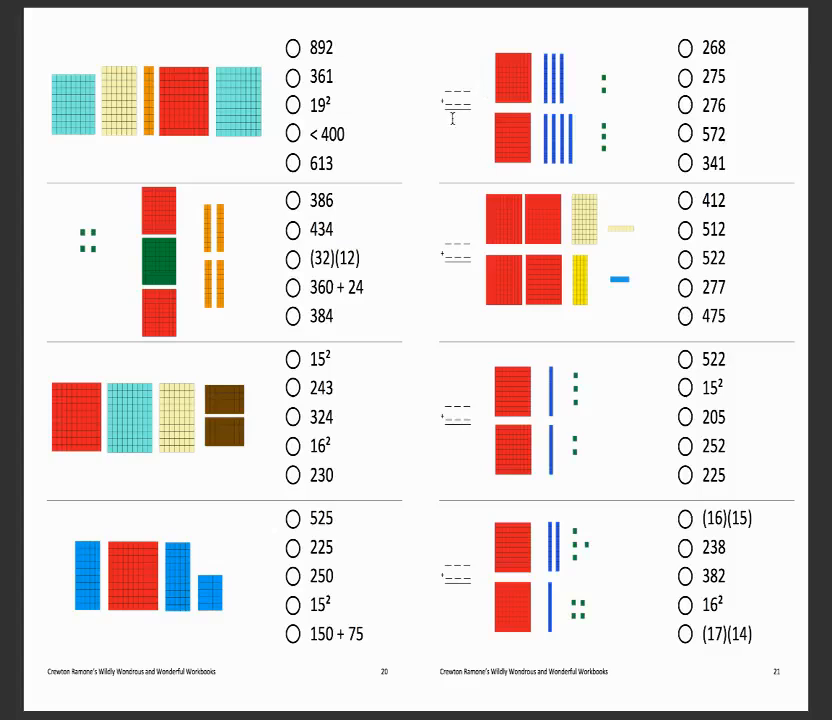
pyautogui.moveTo(453, 232)
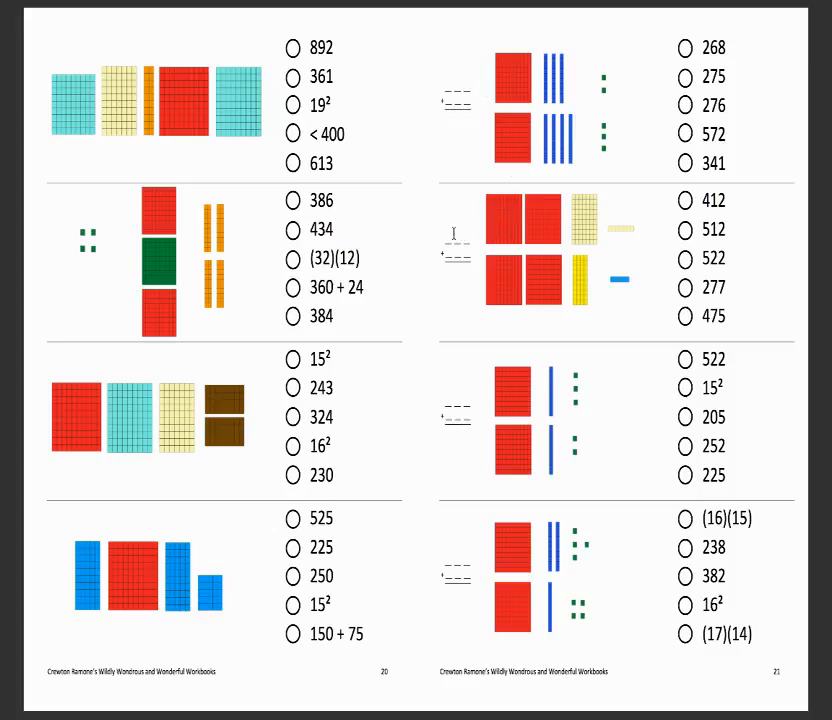
pyautogui.moveTo(777, 248)
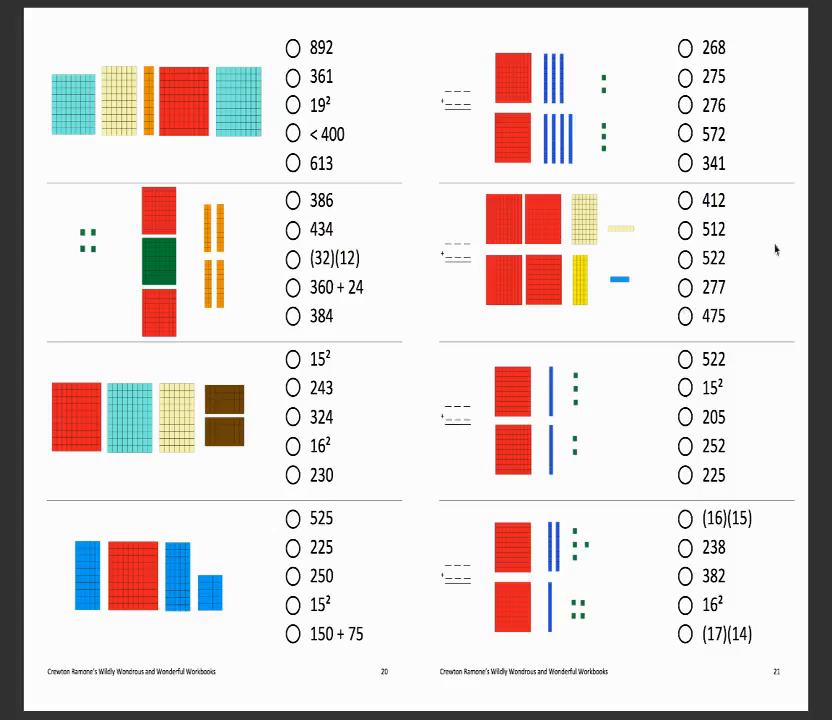
pyautogui.moveTo(466, 236)
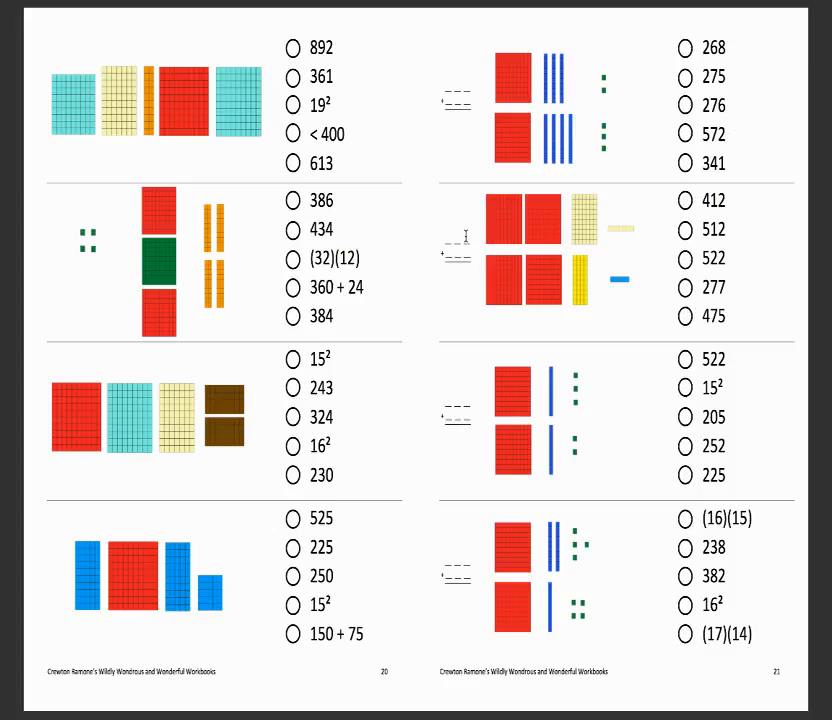
pyautogui.moveTo(470, 244)
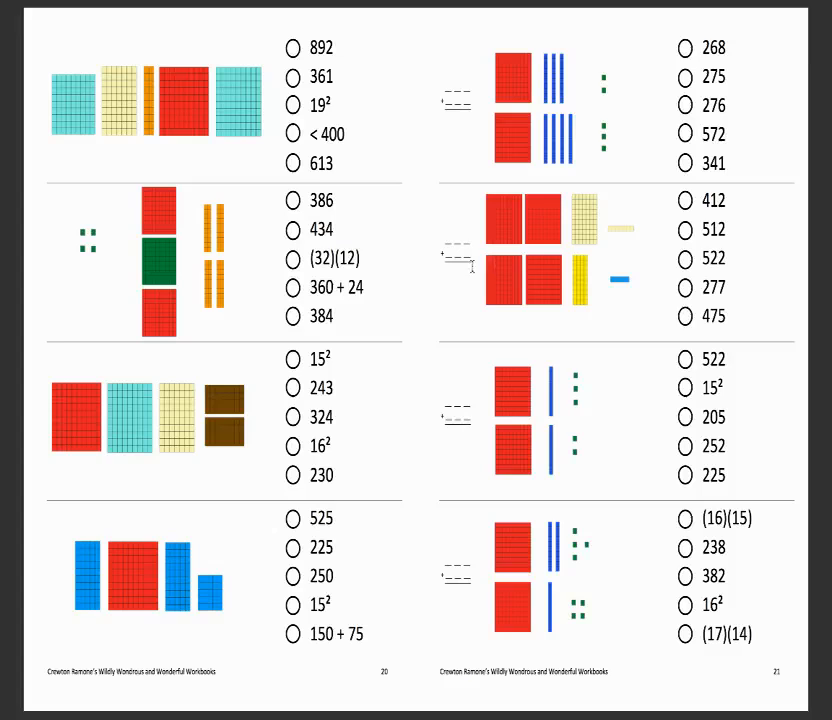
pyautogui.moveTo(480, 210)
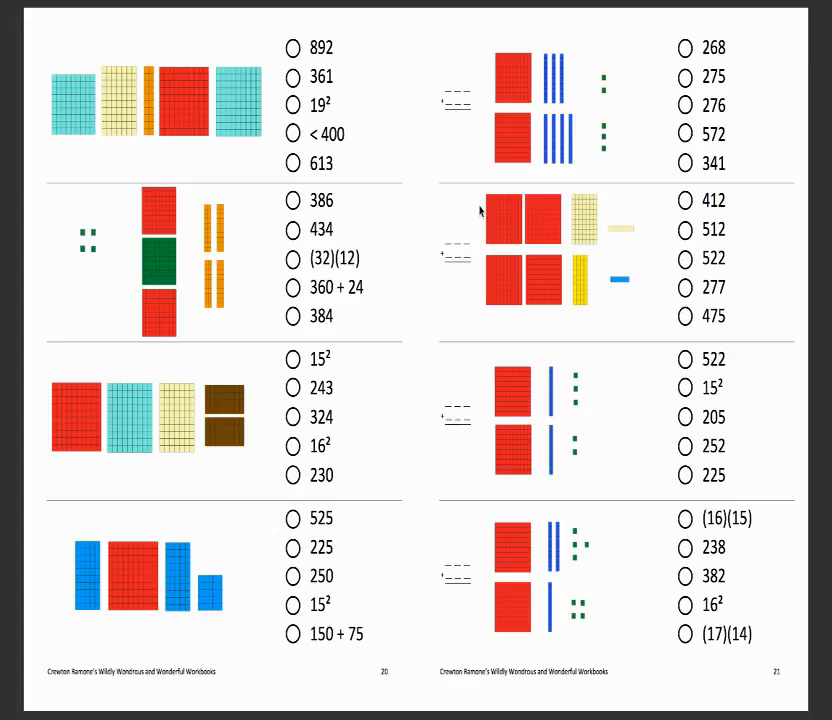
pyautogui.moveTo(510, 238)
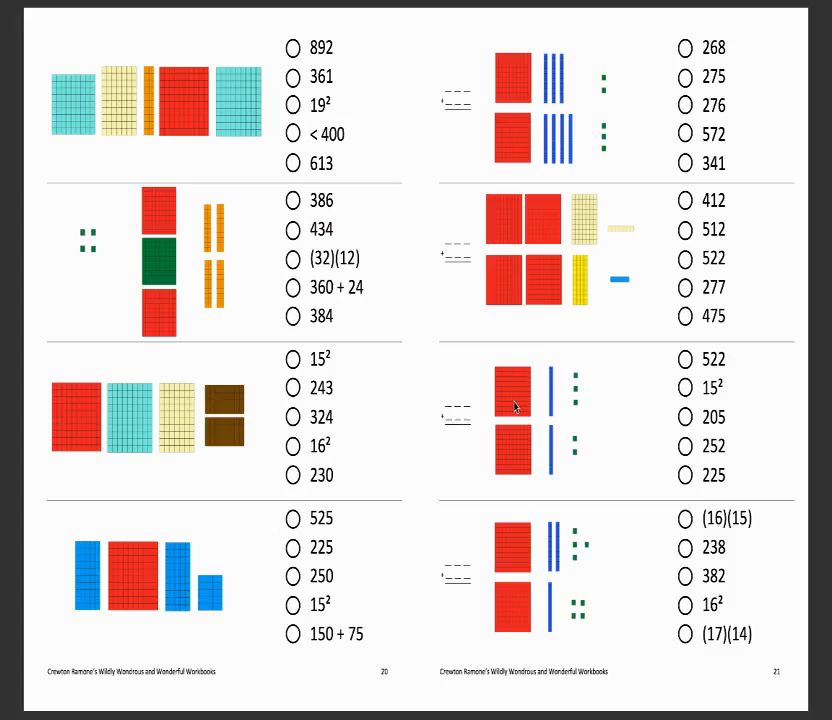
pyautogui.moveTo(553, 407)
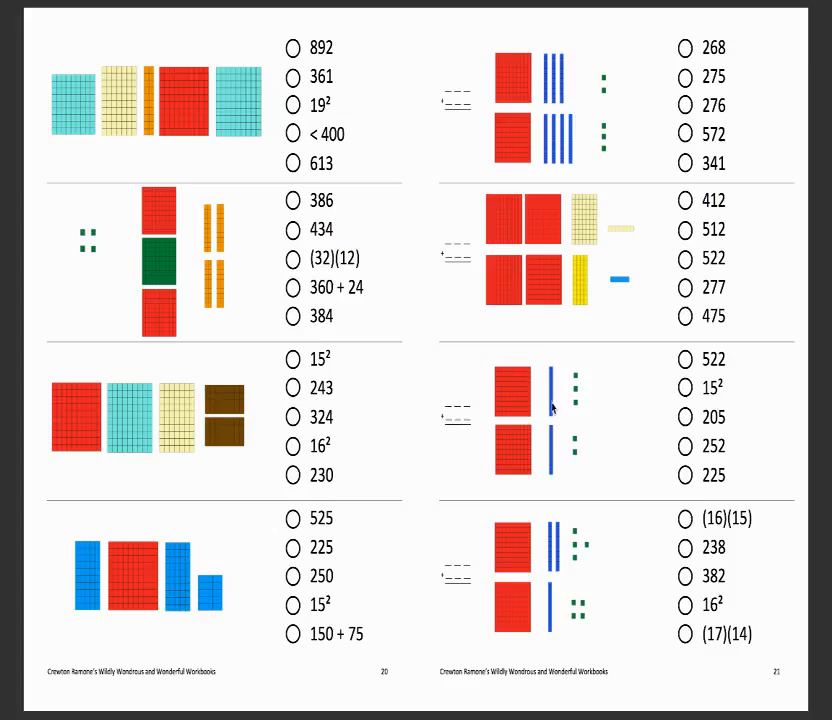
pyautogui.moveTo(585, 405)
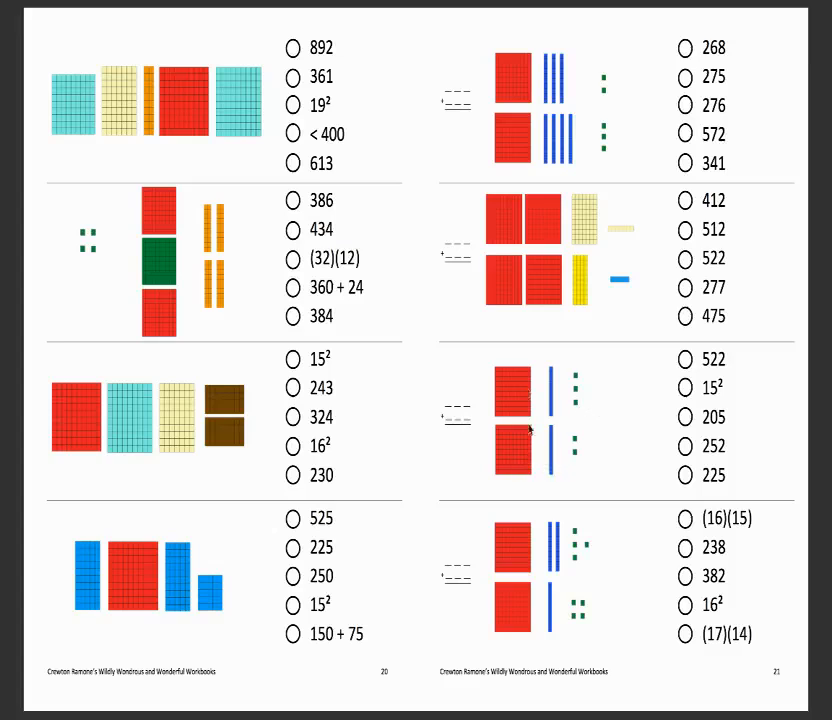
pyautogui.moveTo(688, 484)
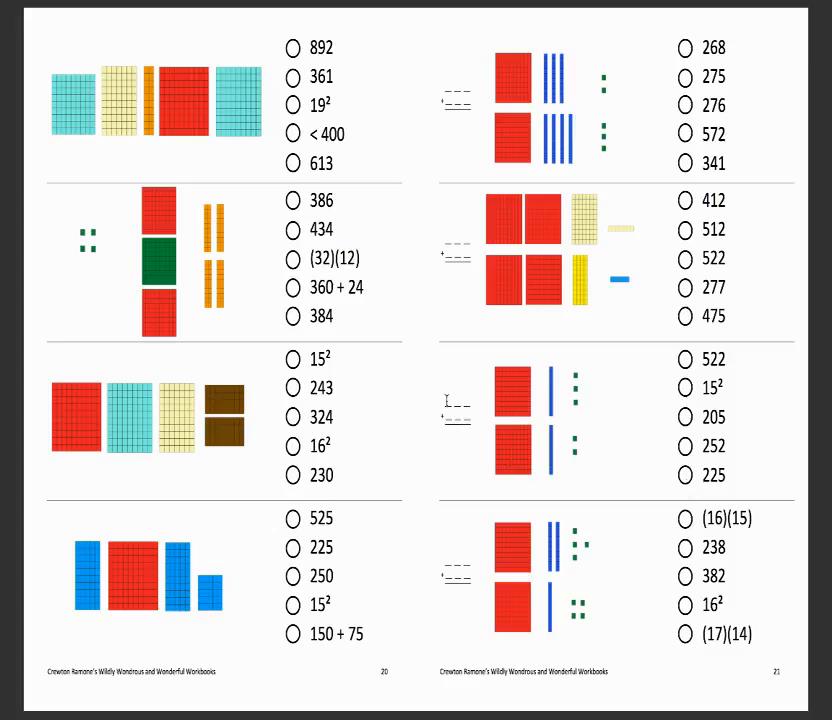
pyautogui.moveTo(483, 505)
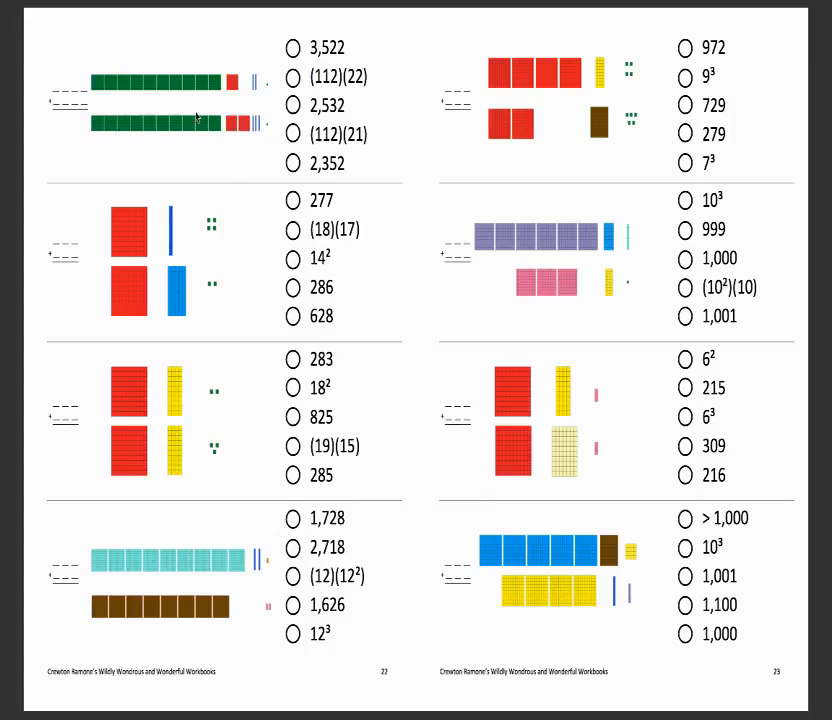
pyautogui.moveTo(176, 97)
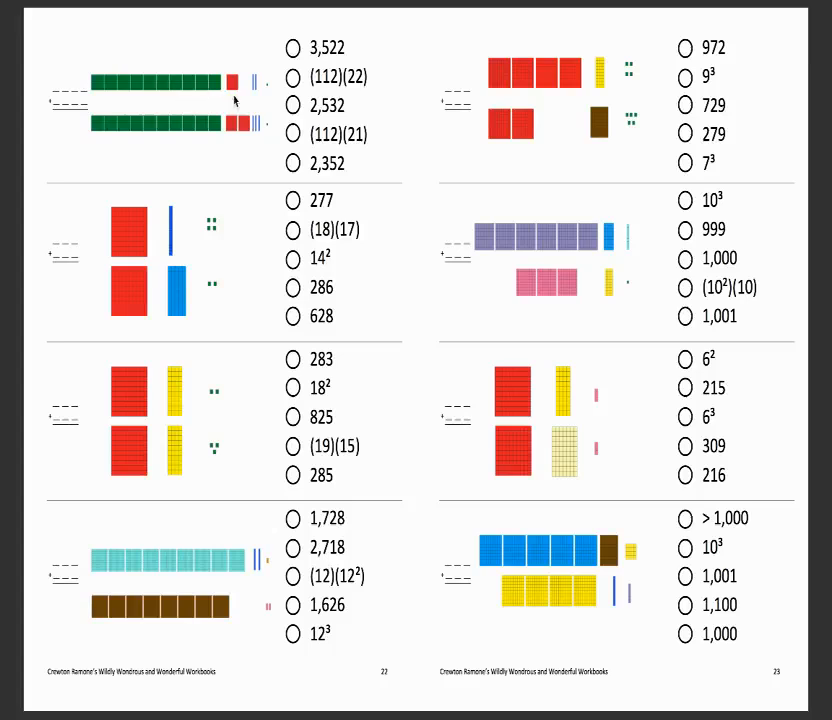
pyautogui.moveTo(175, 130)
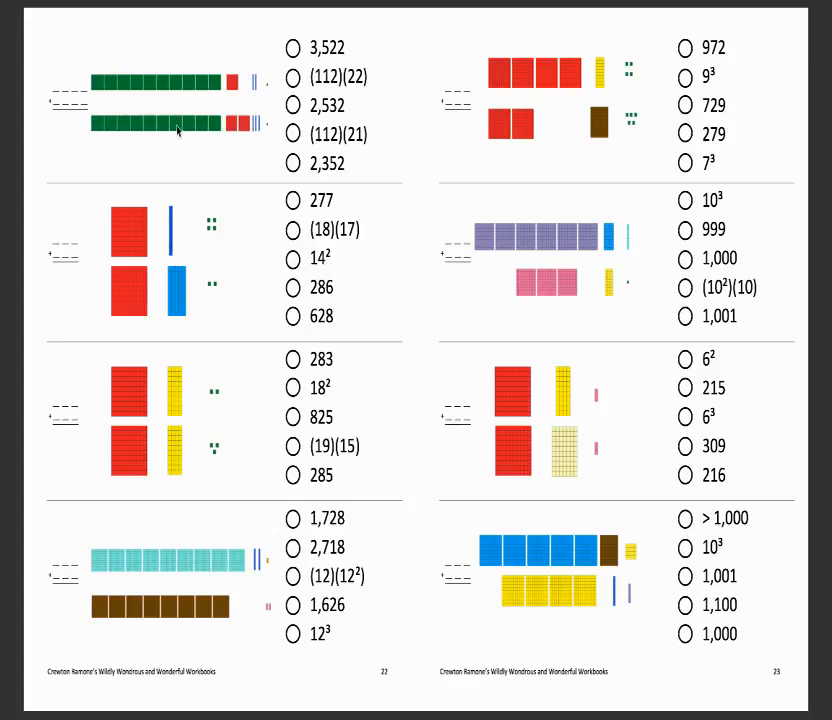
pyautogui.moveTo(258, 143)
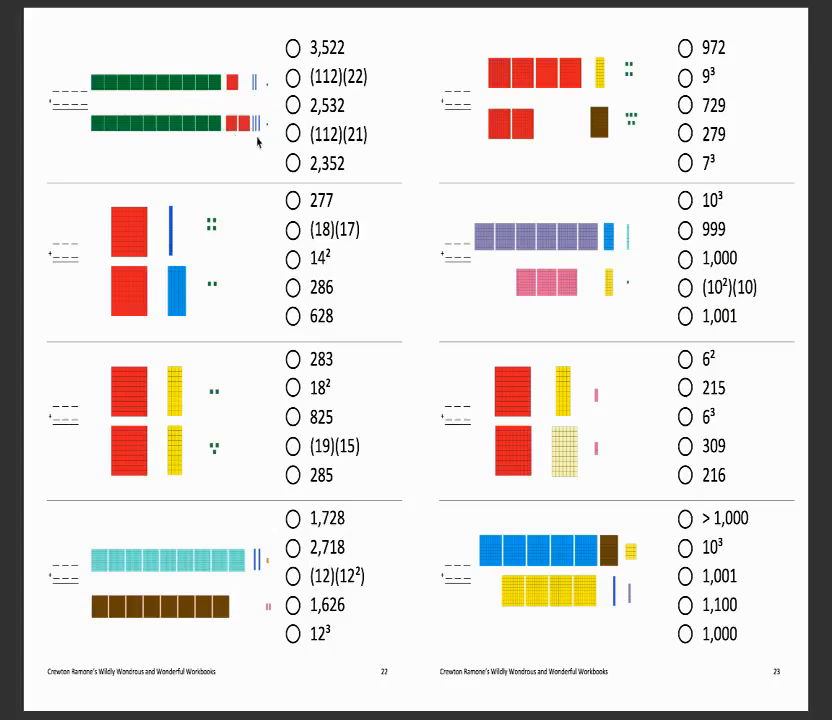
pyautogui.moveTo(275, 117)
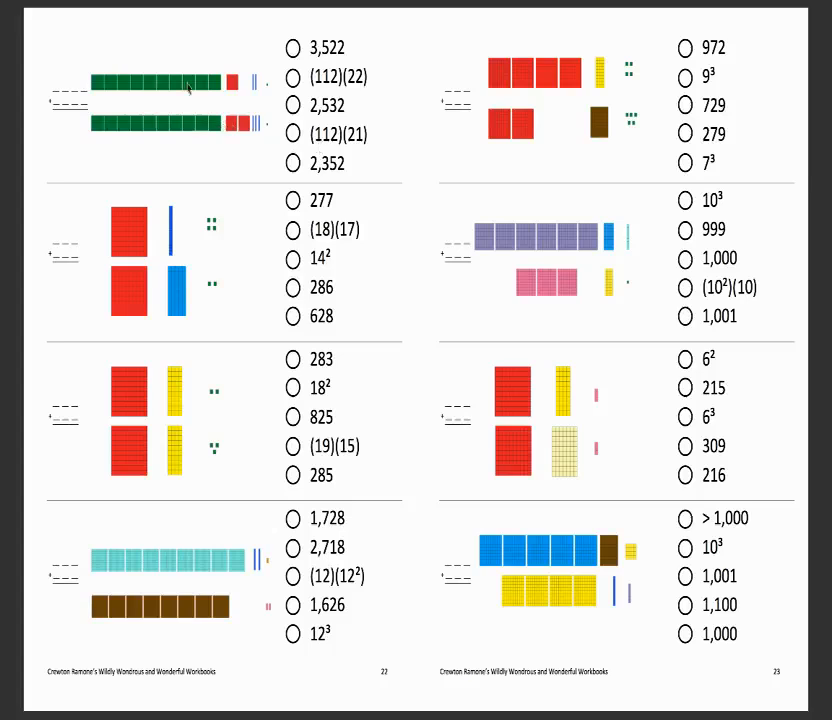
pyautogui.moveTo(172, 195)
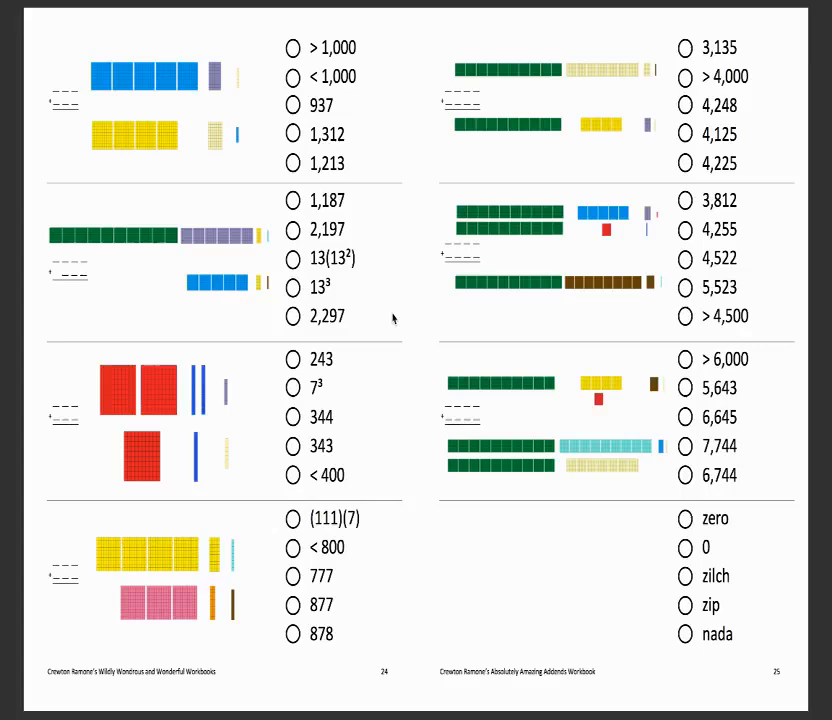
pyautogui.moveTo(493, 454)
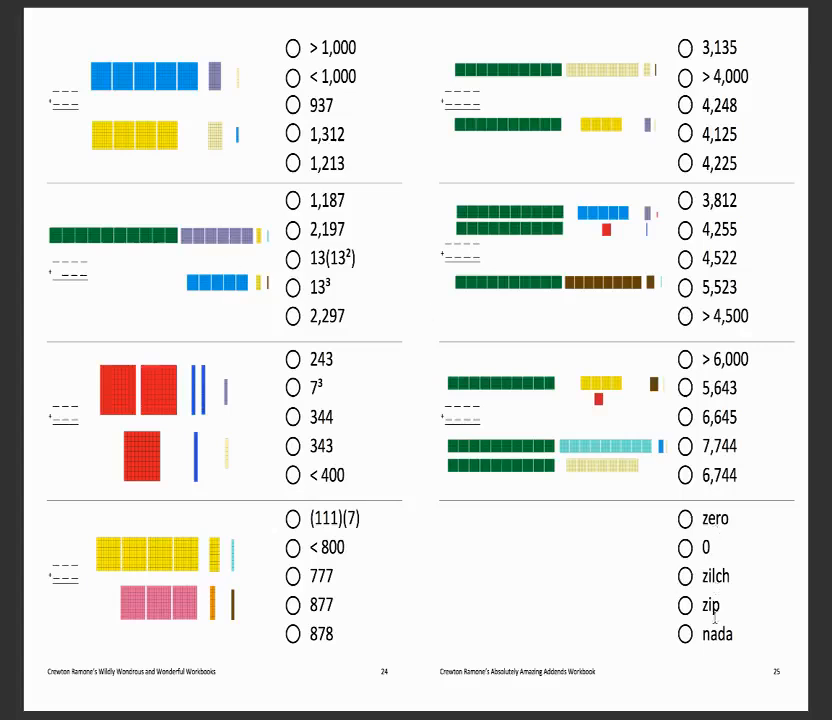
pyautogui.moveTo(529, 564)
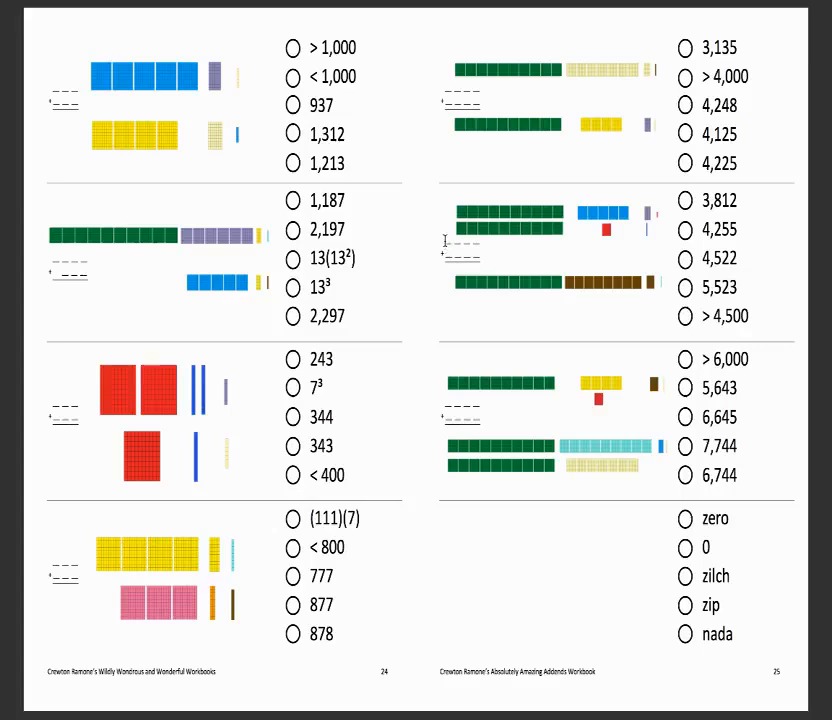
pyautogui.moveTo(465, 362)
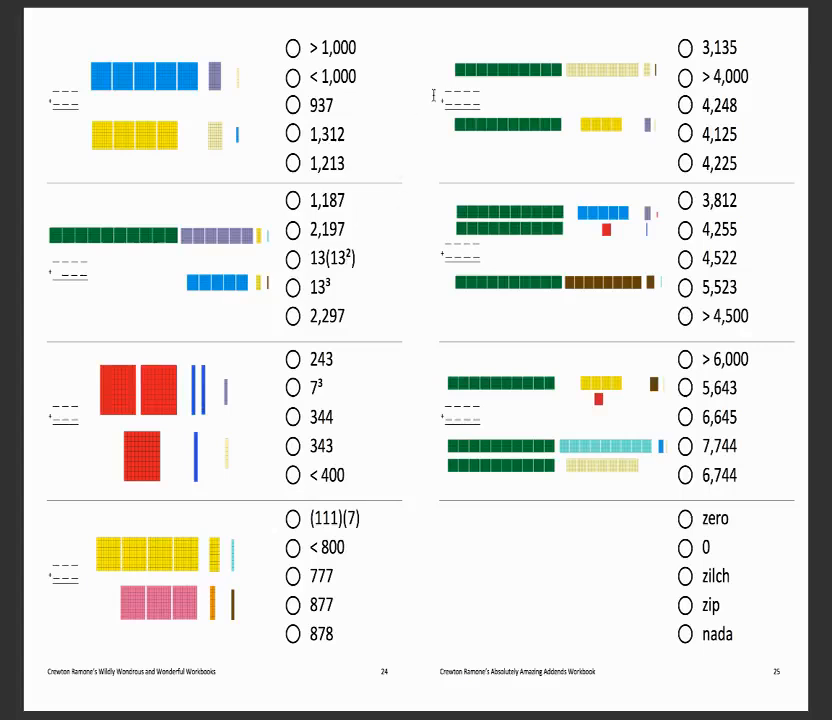
pyautogui.moveTo(490, 145)
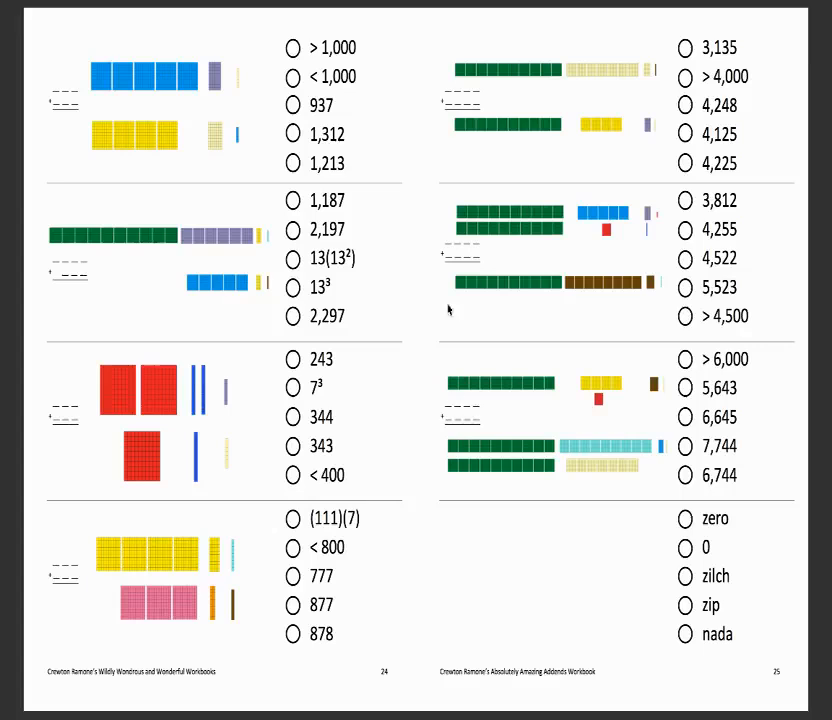
pyautogui.moveTo(502, 139)
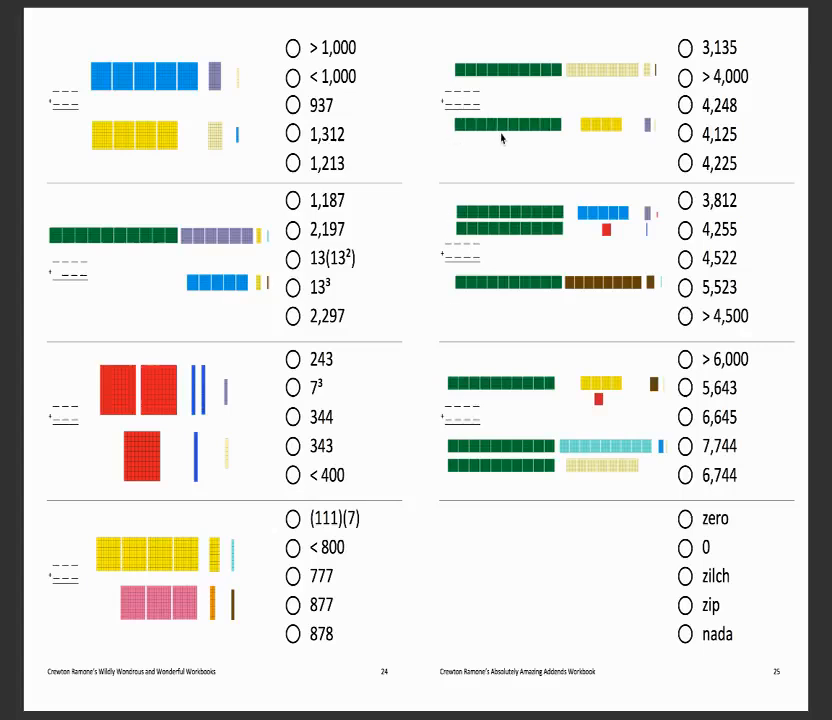
pyautogui.moveTo(489, 362)
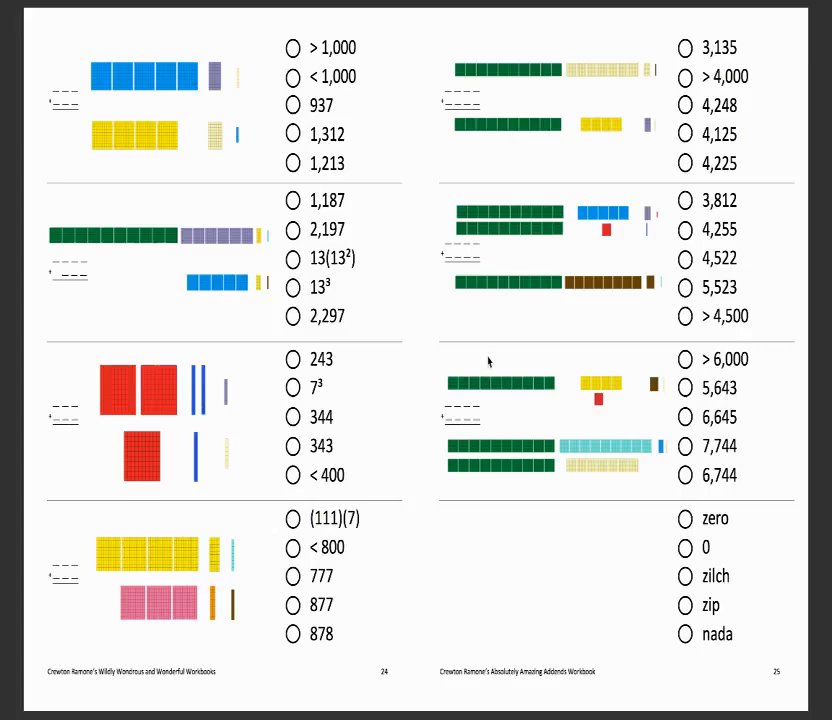
pyautogui.moveTo(513, 371)
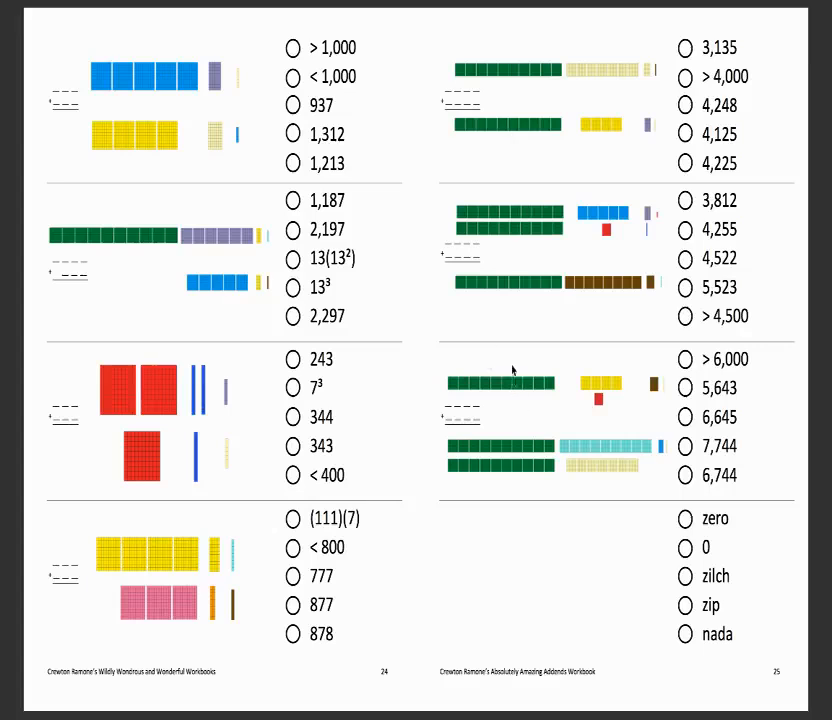
pyautogui.moveTo(470, 488)
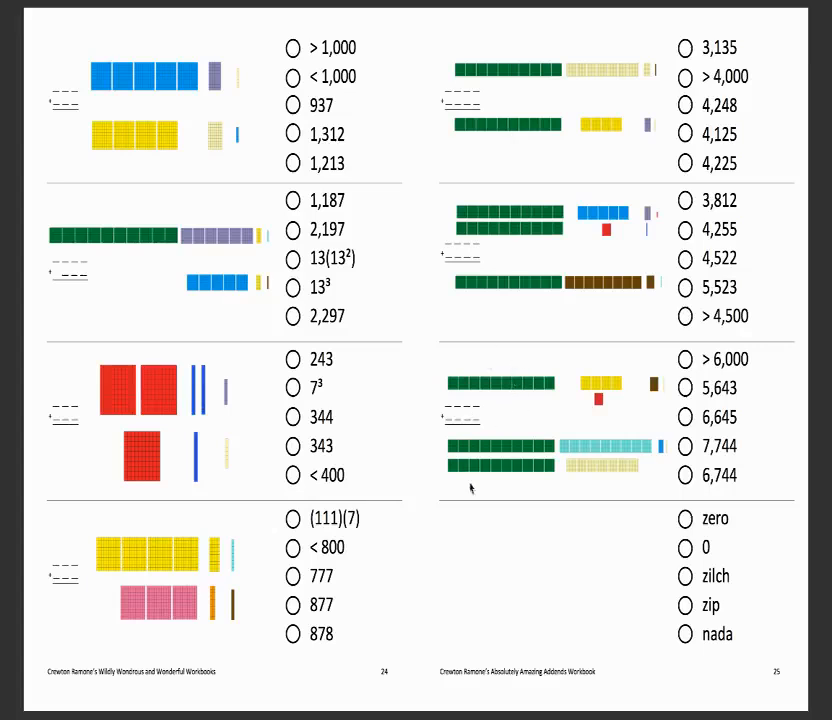
pyautogui.moveTo(476, 153)
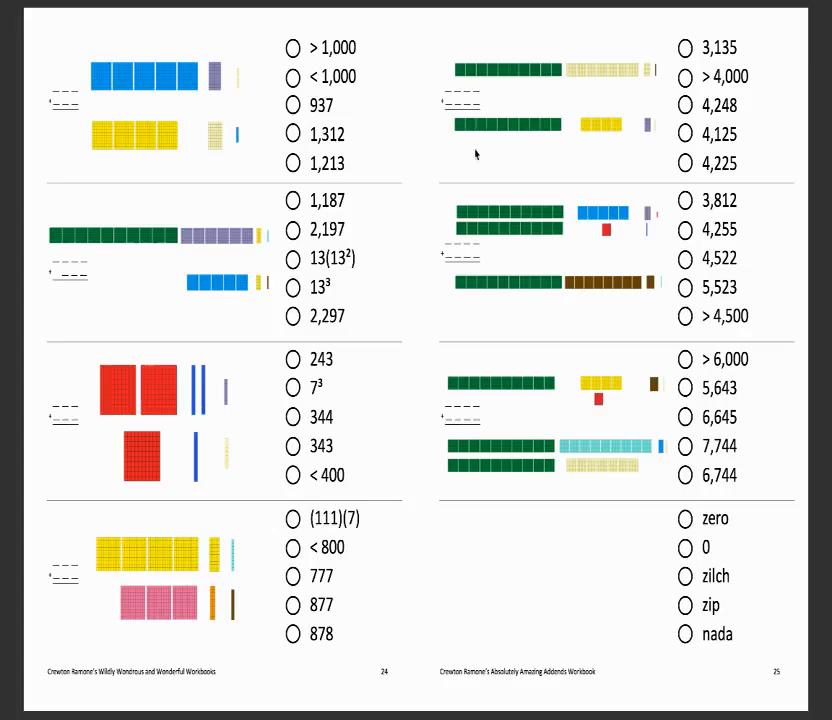
pyautogui.moveTo(82, 306)
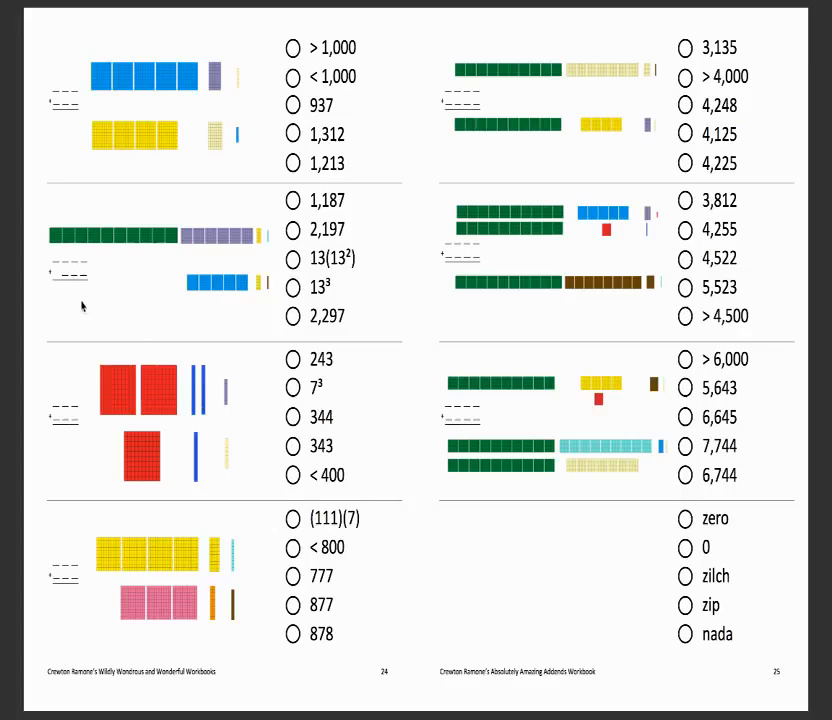
pyautogui.moveTo(87, 309)
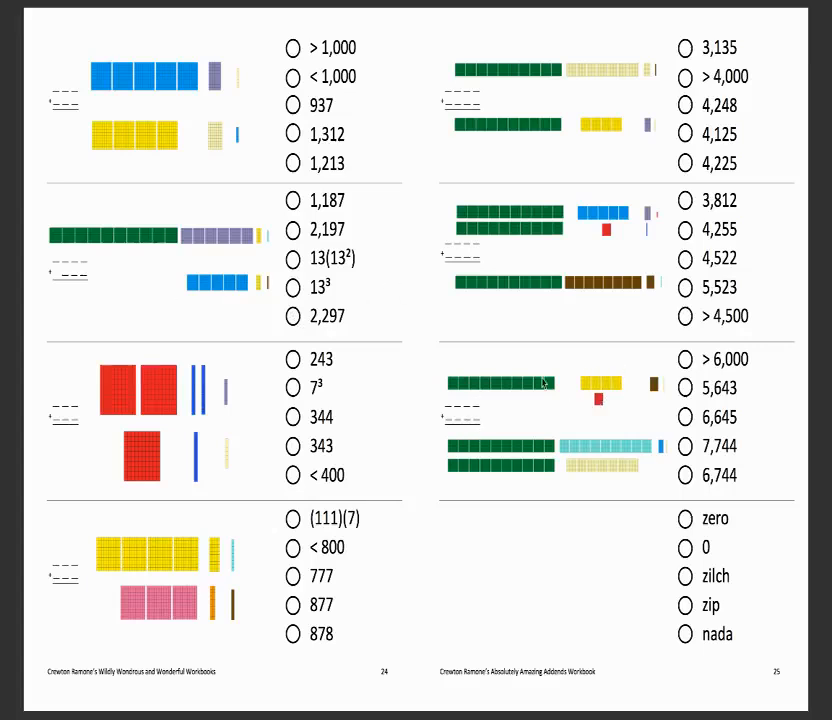
pyautogui.moveTo(543, 144)
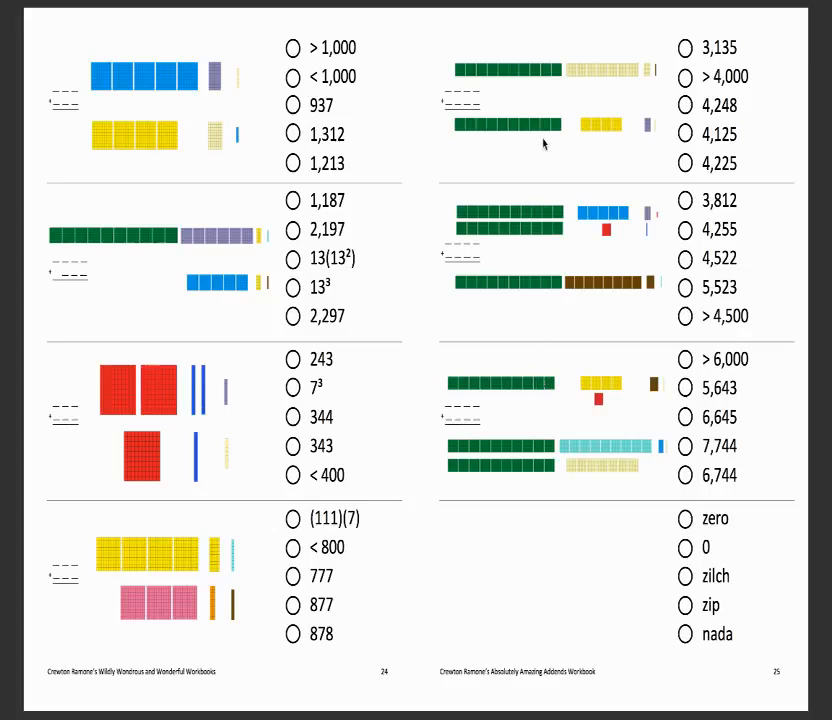
pyautogui.moveTo(545, 140)
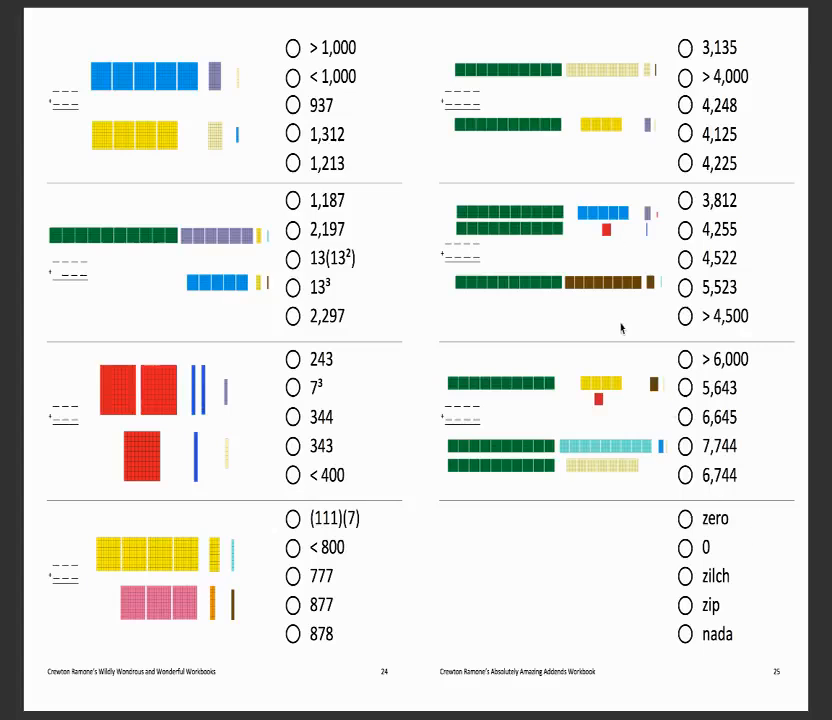
pyautogui.moveTo(581, 205)
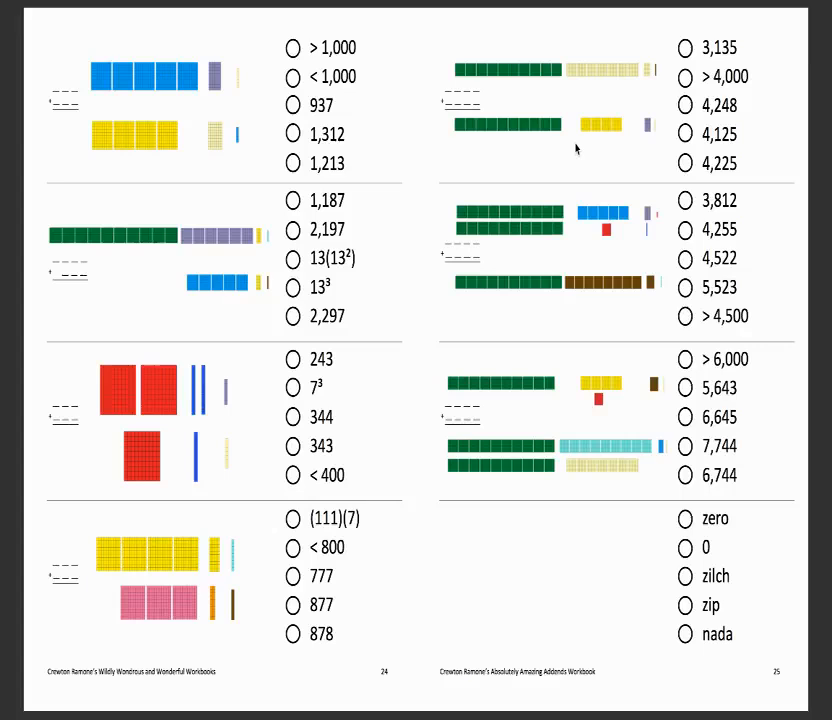
pyautogui.moveTo(520, 138)
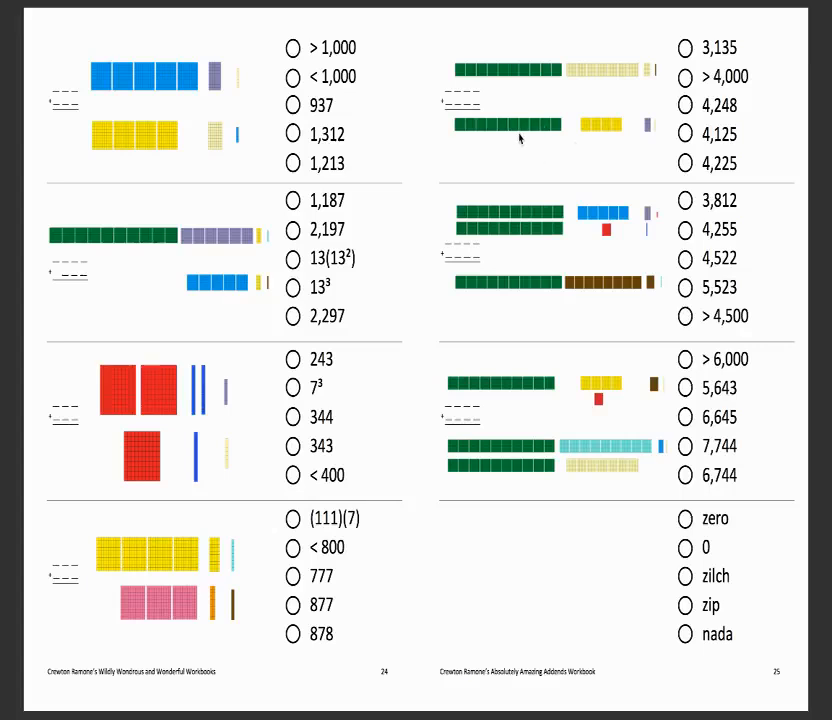
pyautogui.moveTo(535, 160)
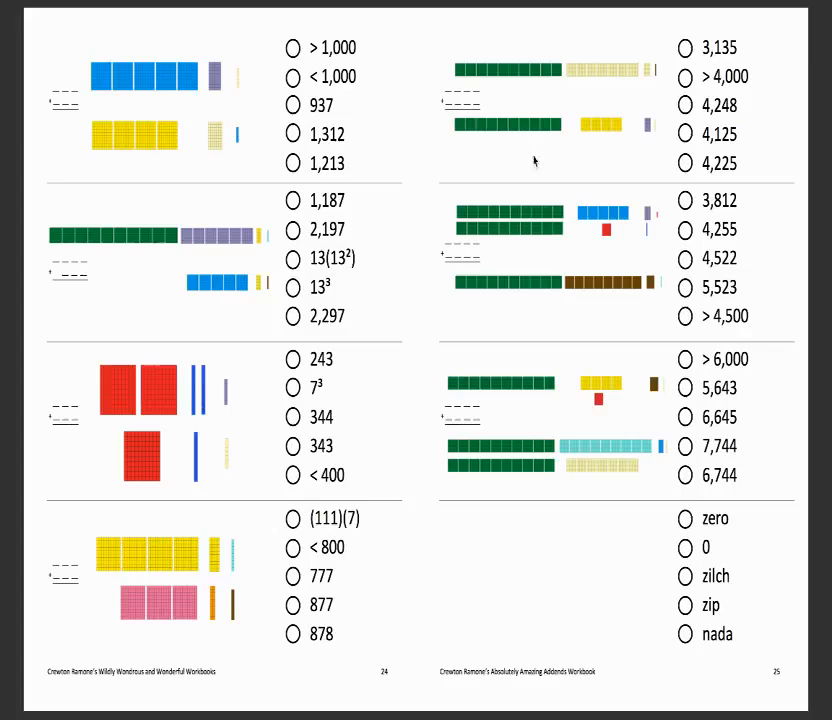
pyautogui.moveTo(550, 141)
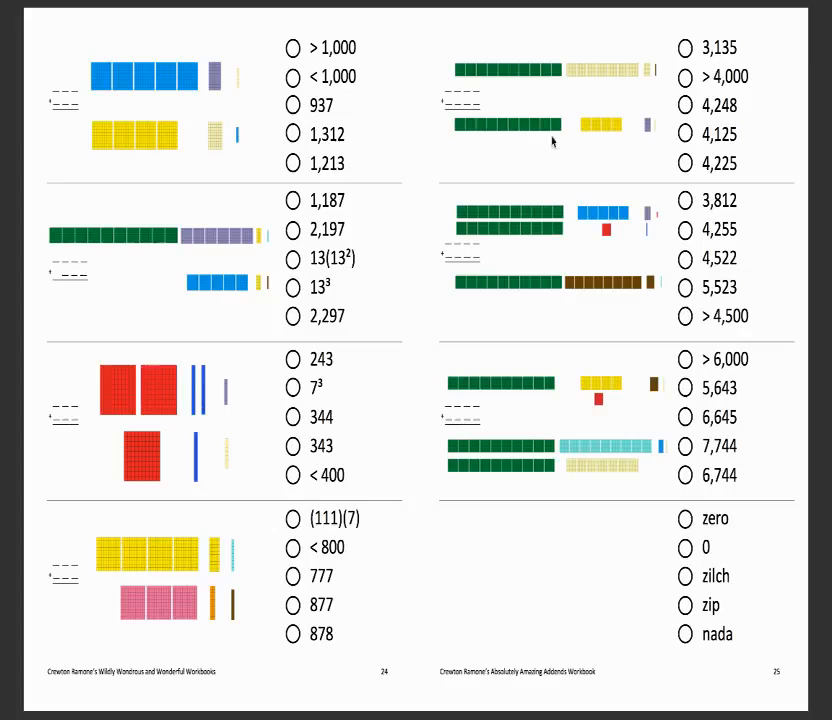
pyautogui.moveTo(537, 227)
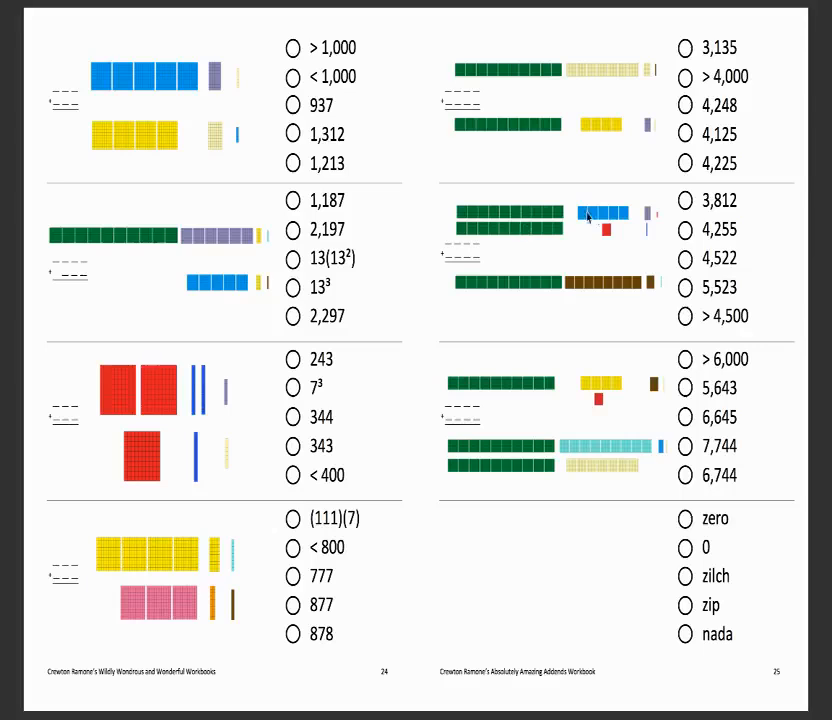
pyautogui.moveTo(540, 243)
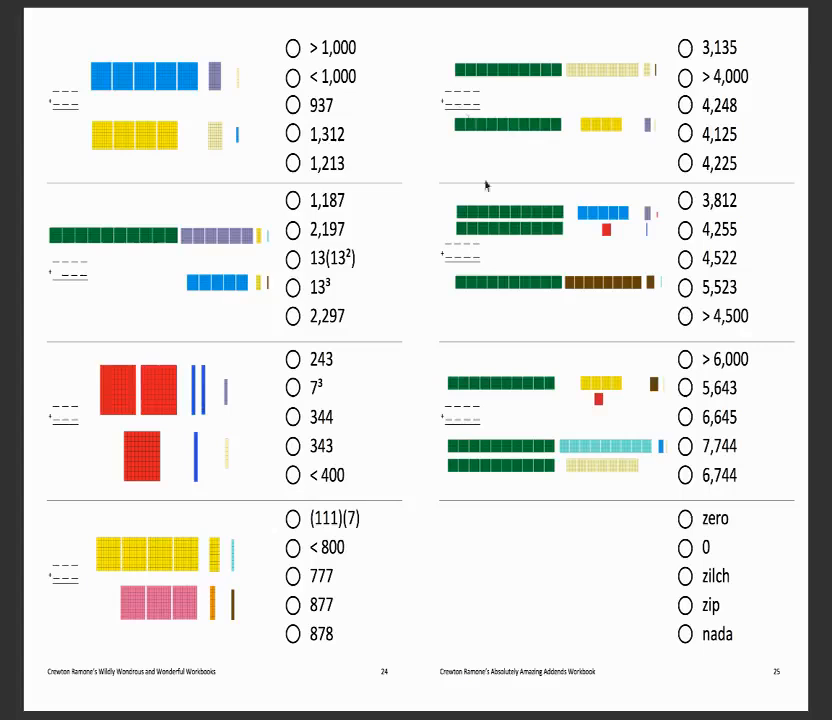
pyautogui.moveTo(455, 162)
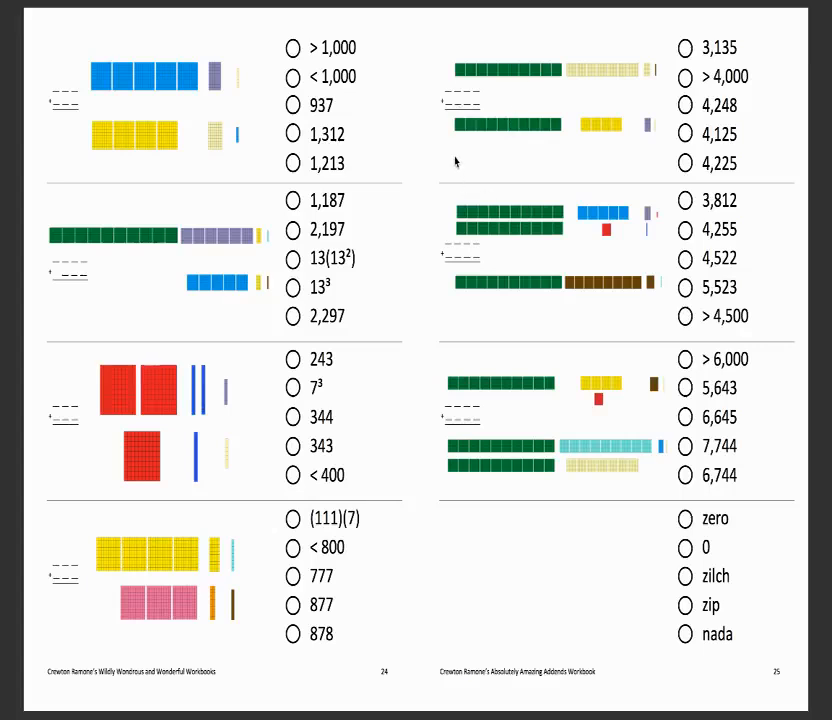
pyautogui.moveTo(420, 253)
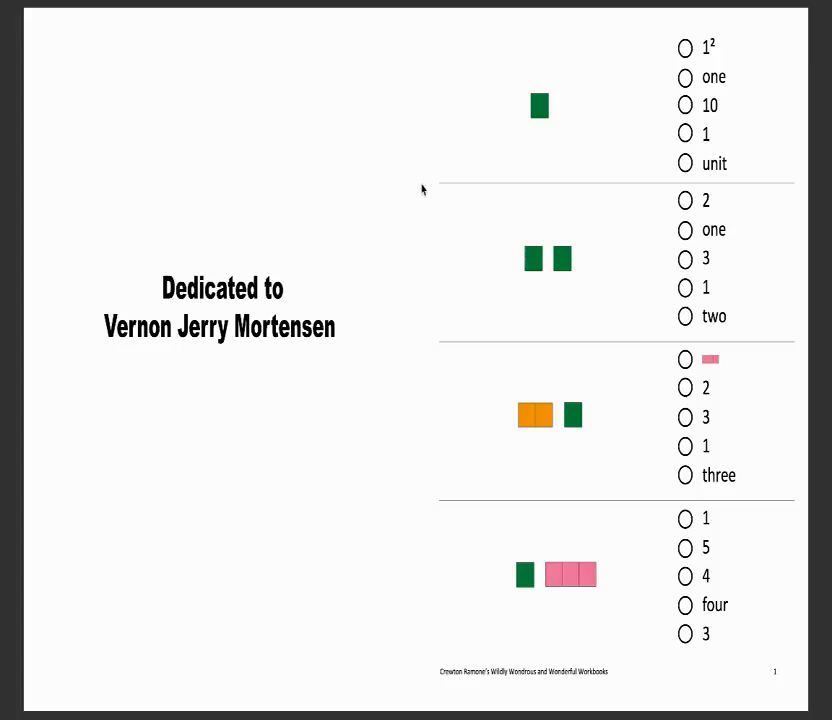
pyautogui.moveTo(406, 160)
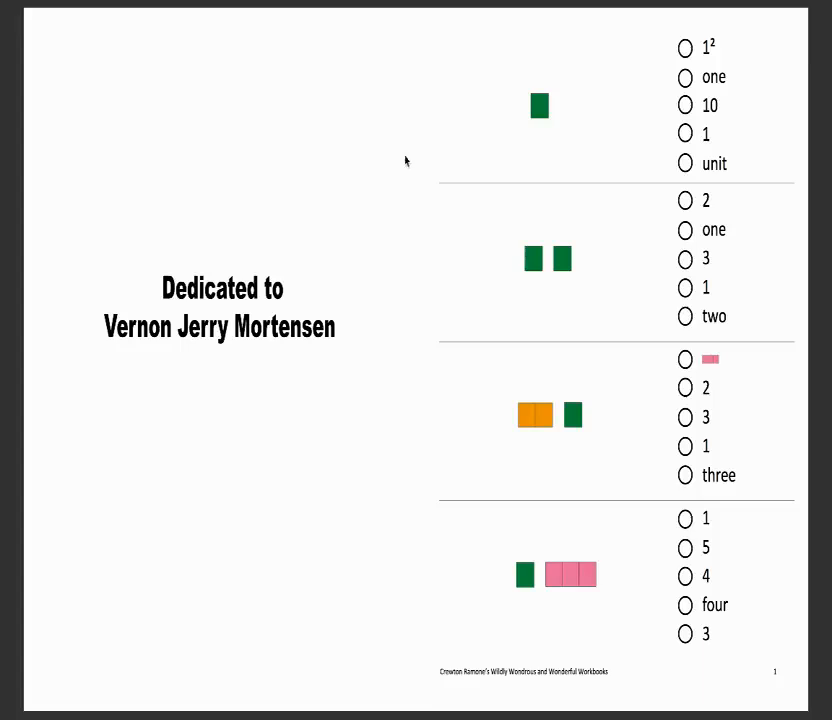
pyautogui.moveTo(409, 113)
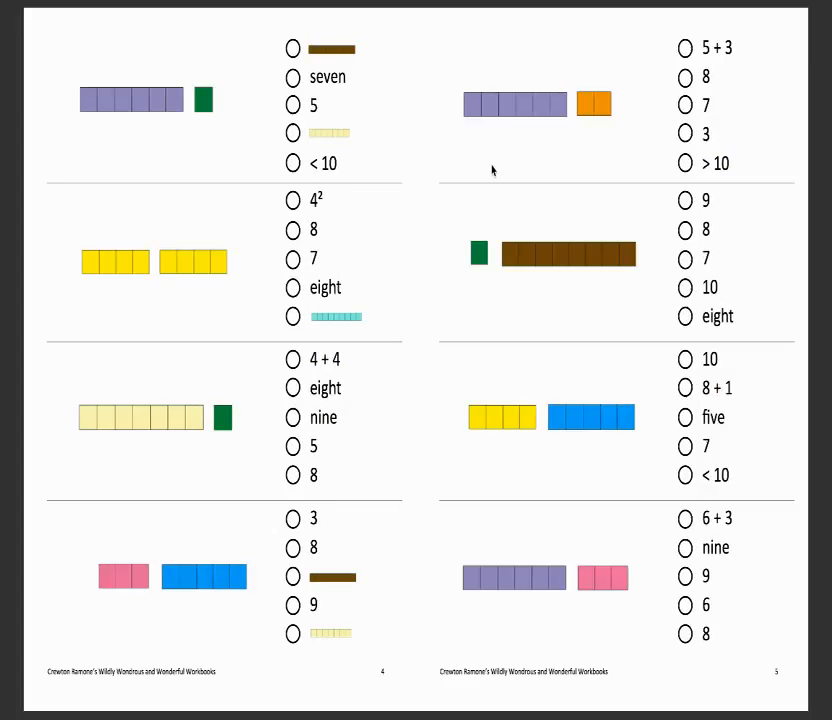
pyautogui.moveTo(477, 337)
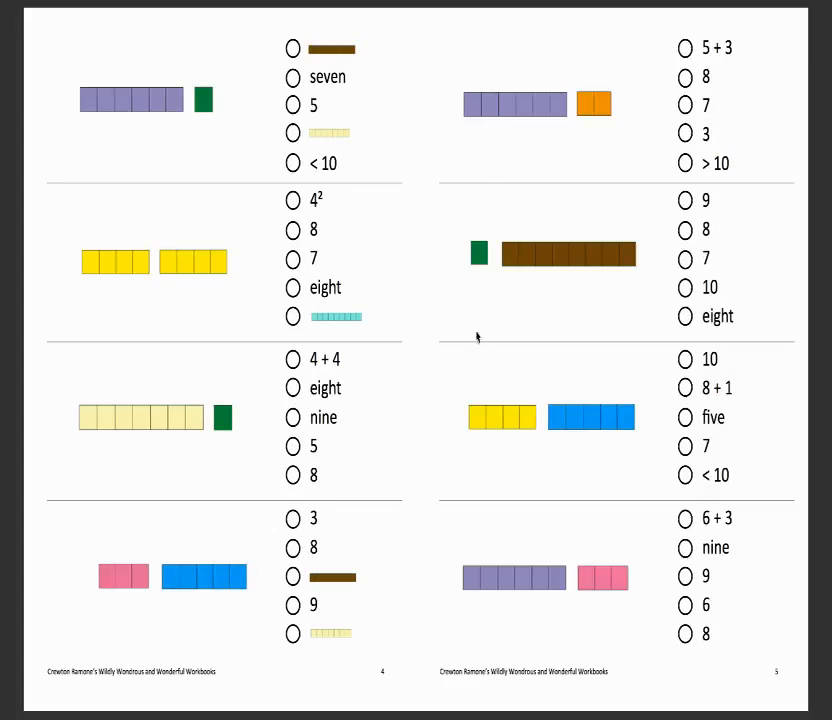